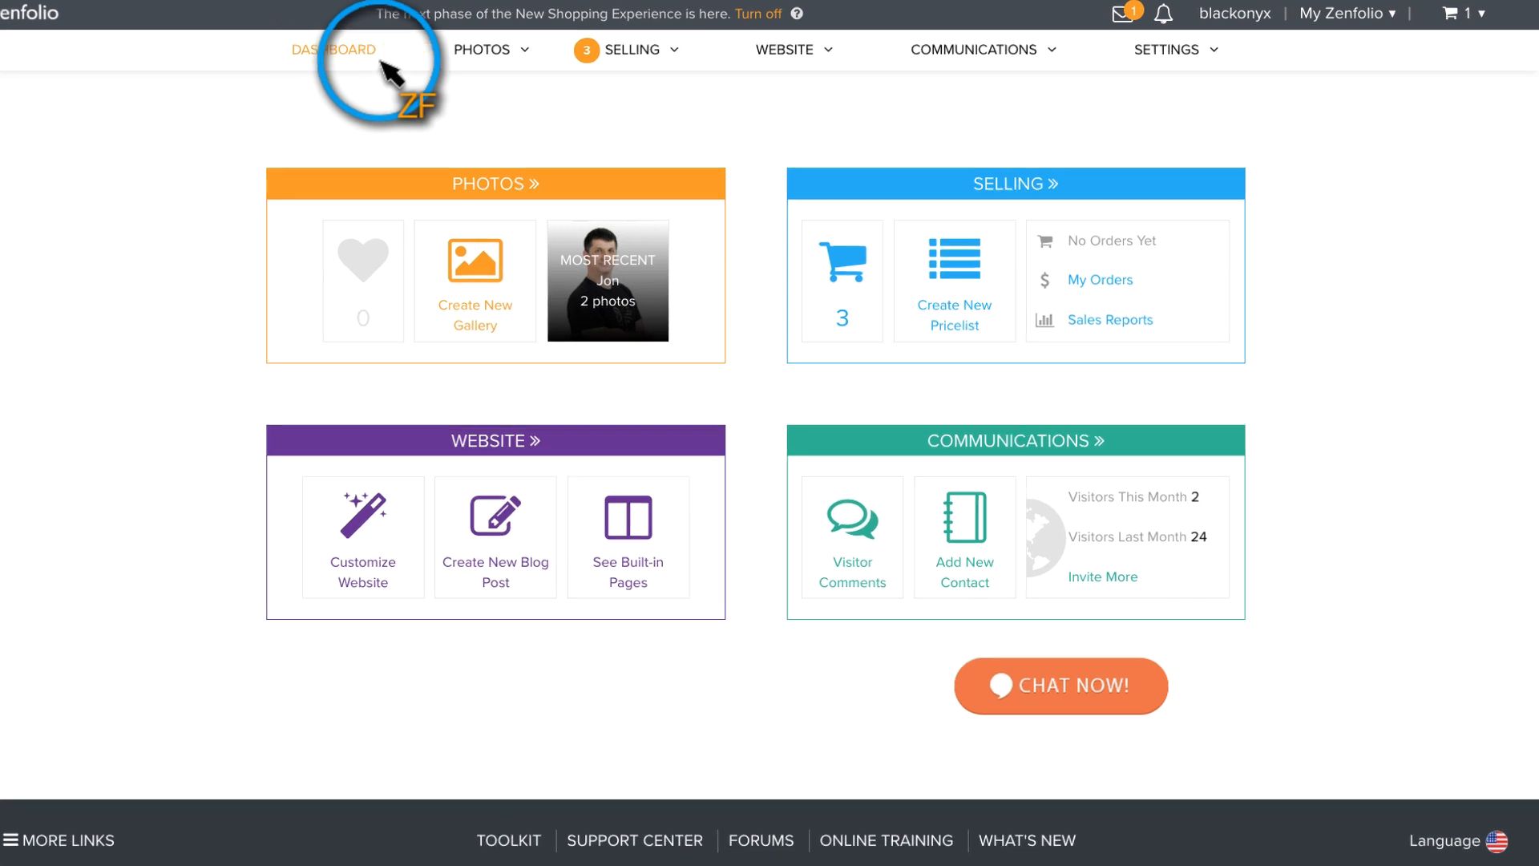
Choose Customize Website from the My Zenfolio account menu.
click(1346, 13)
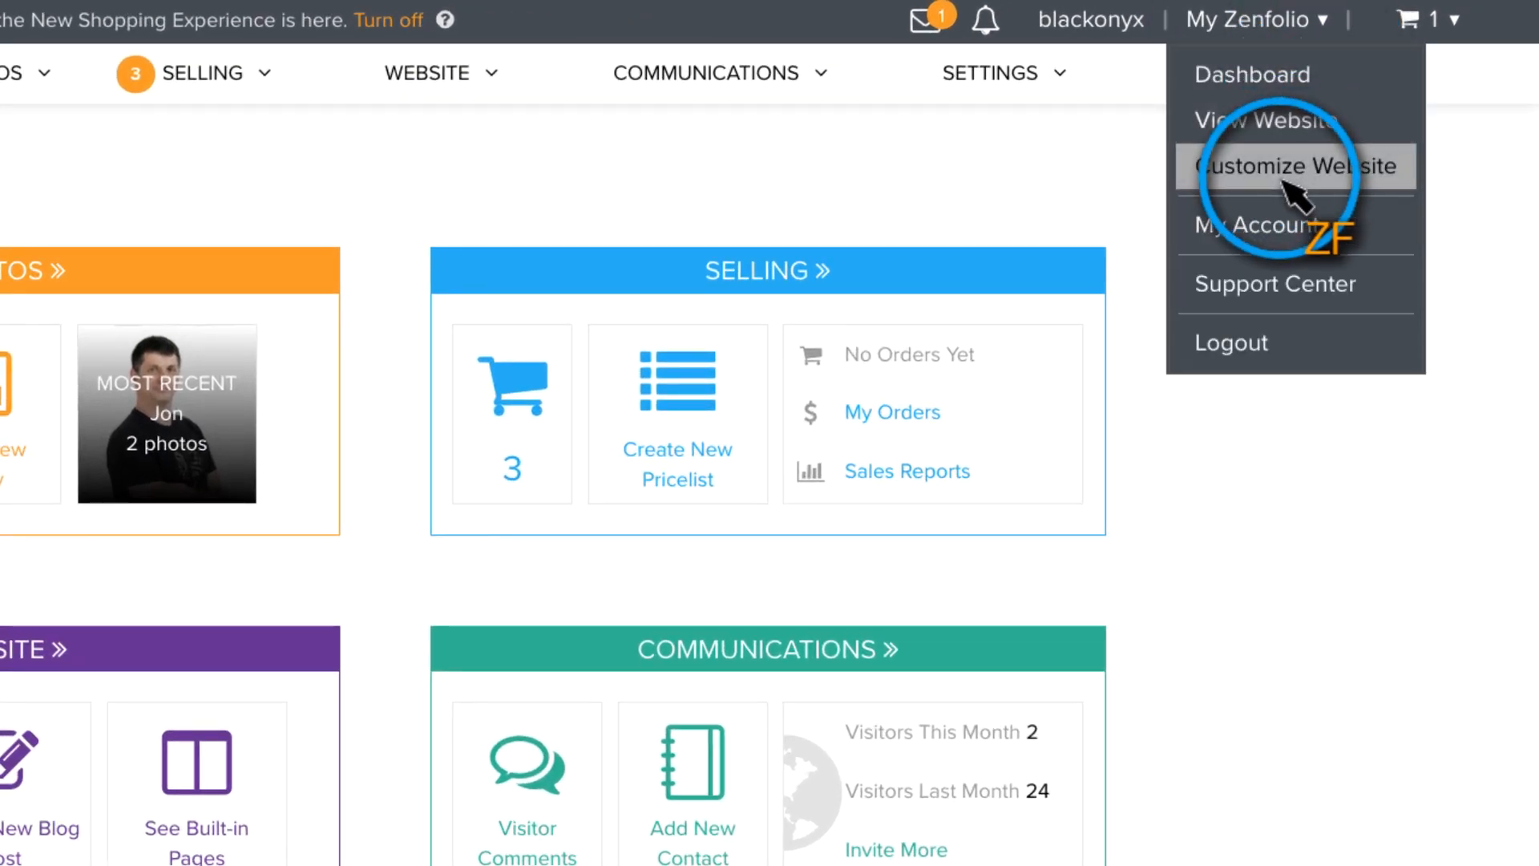
click(1294, 166)
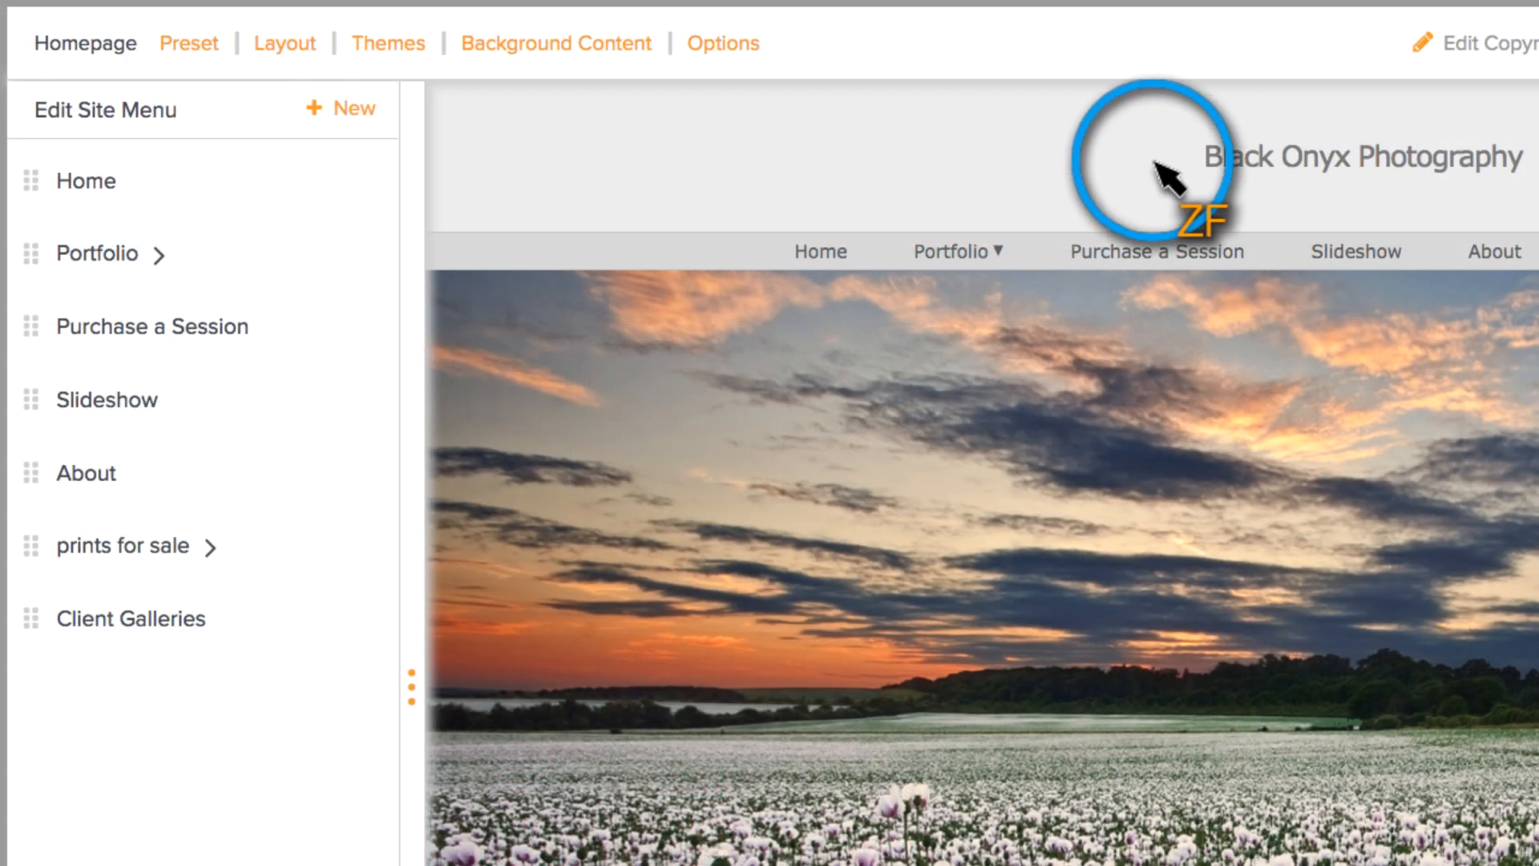
Apply the Basic theme to the site, then replace it with Ice Sculpture.
click(386, 43)
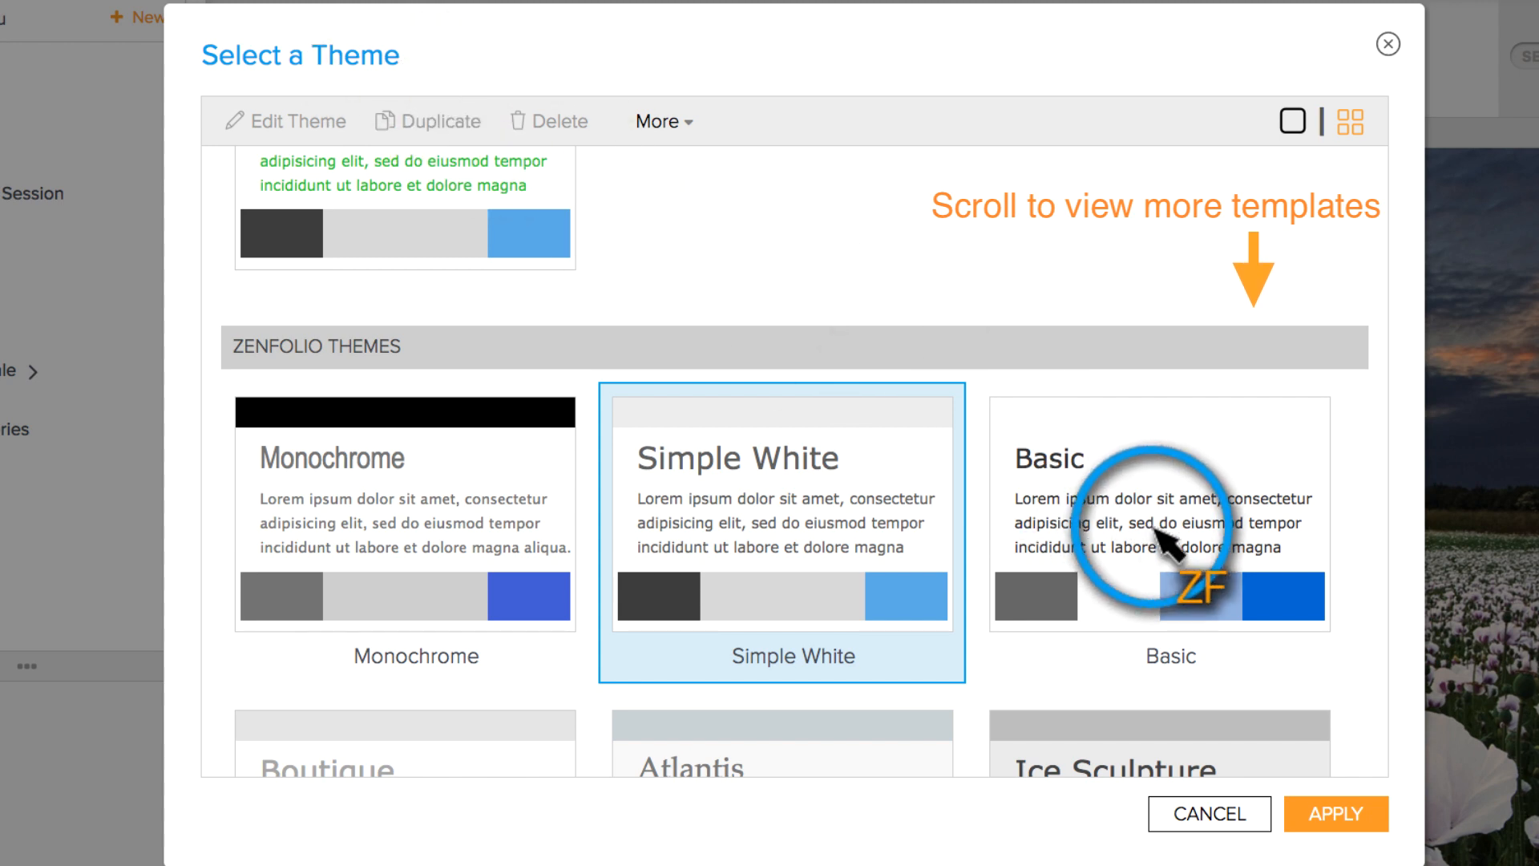
click(1168, 516)
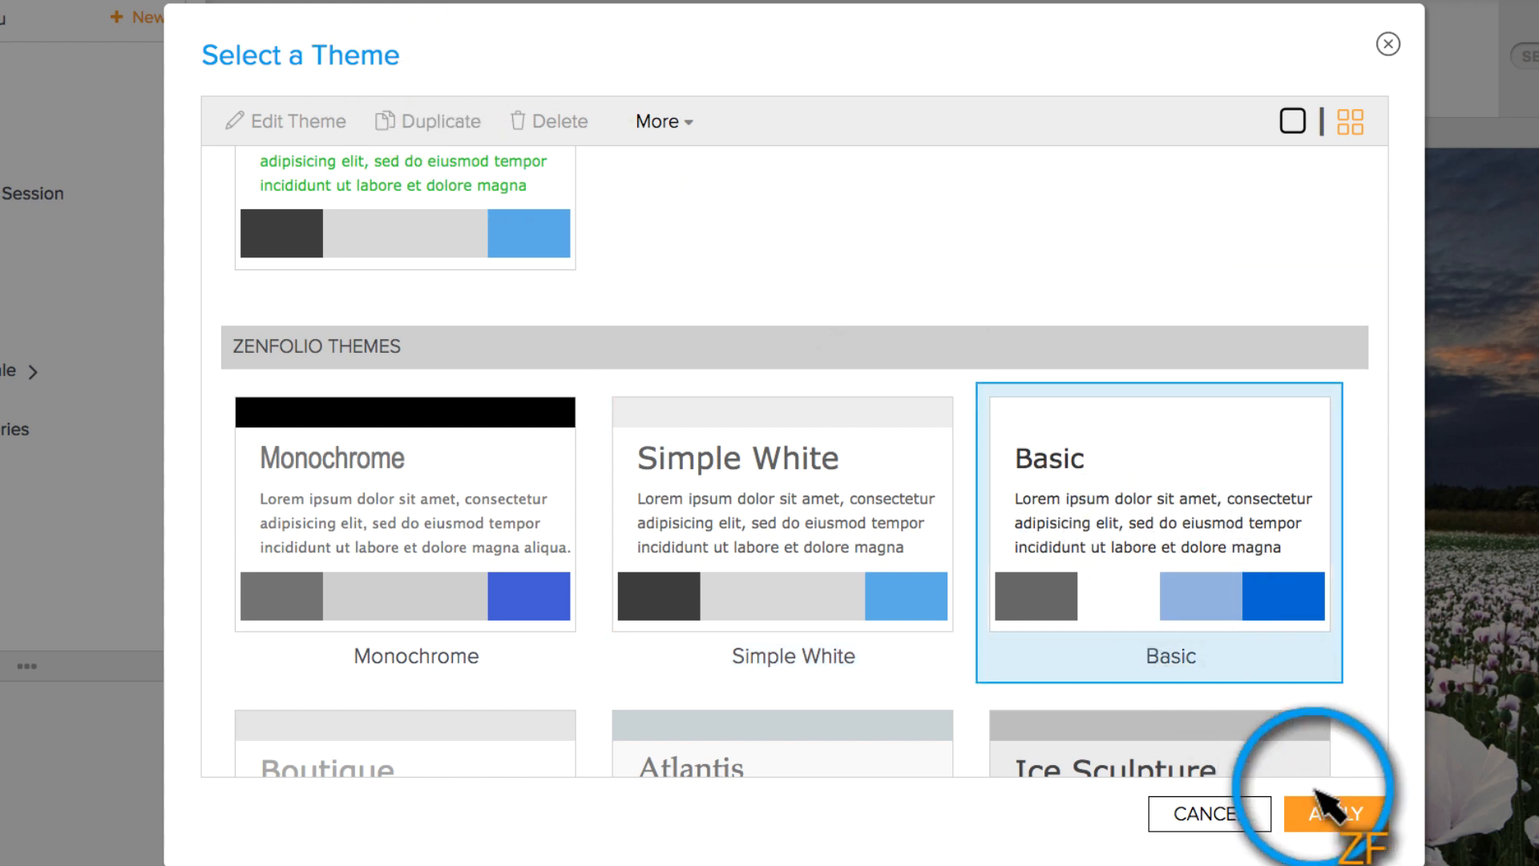
click(1332, 814)
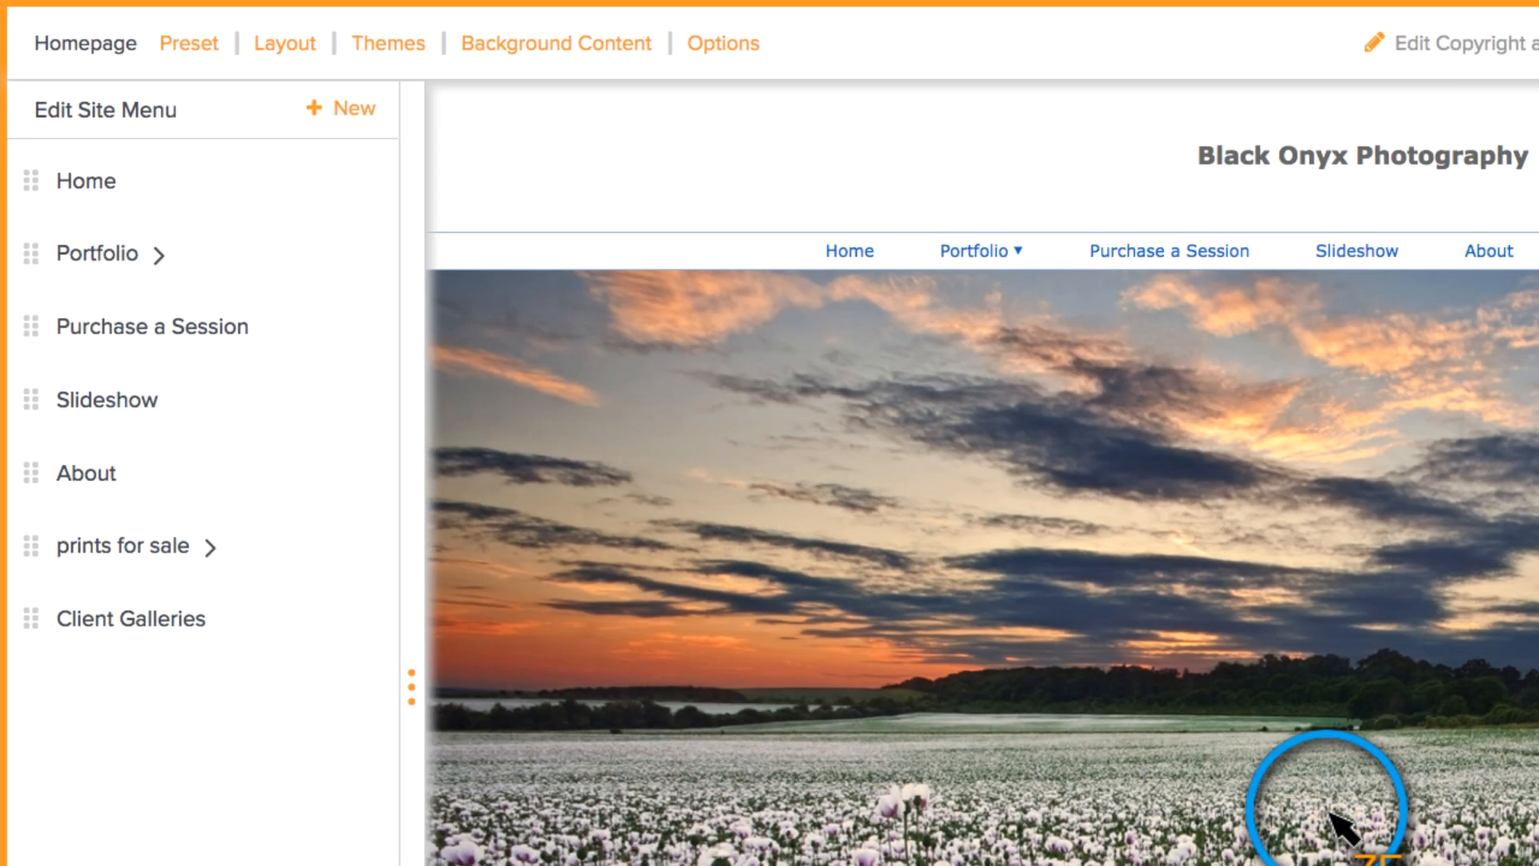
click(388, 43)
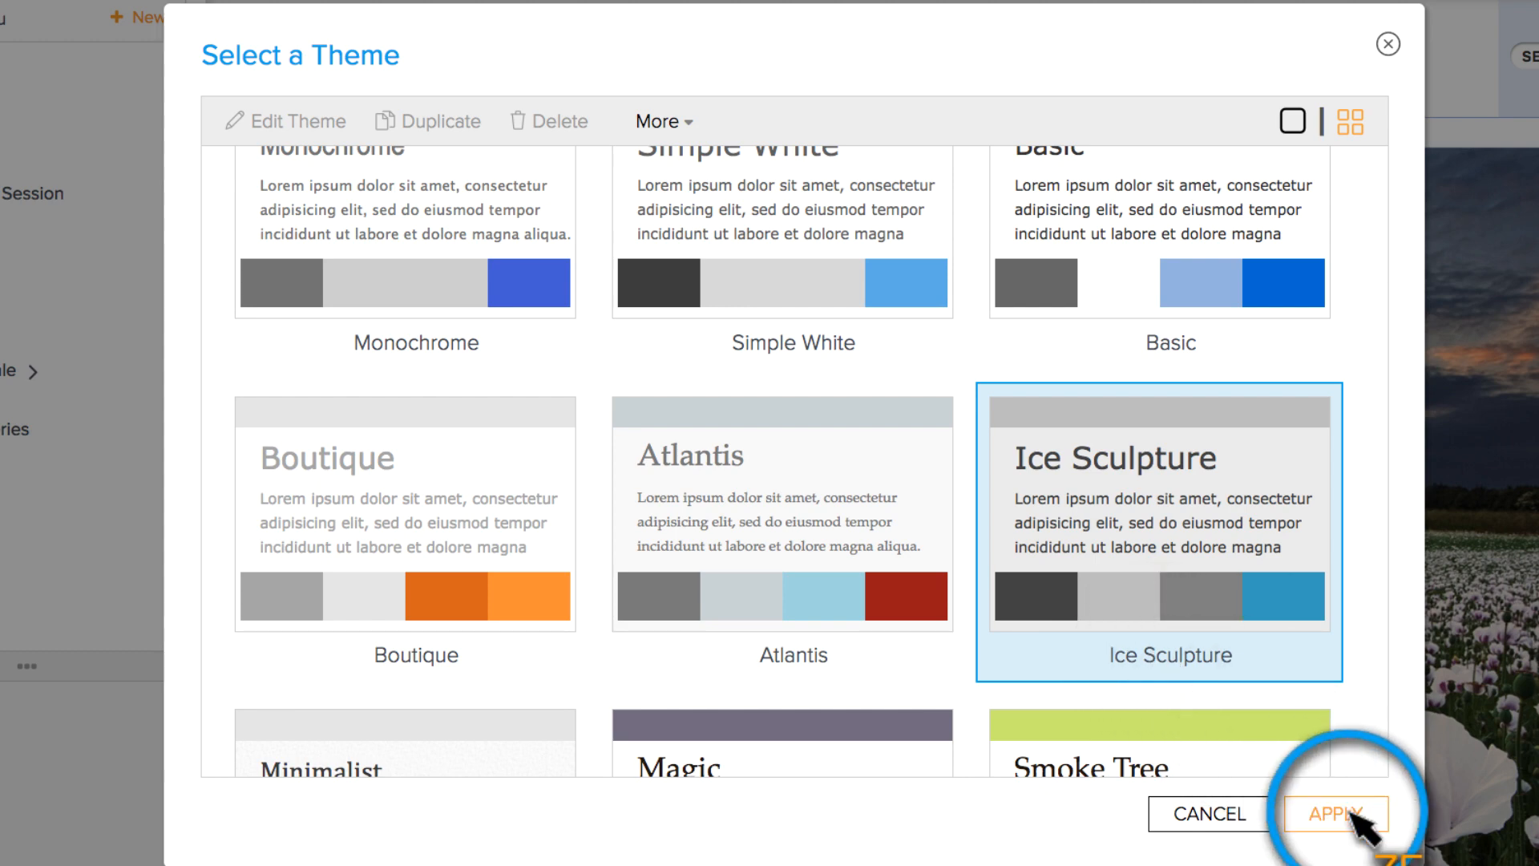
click(1332, 813)
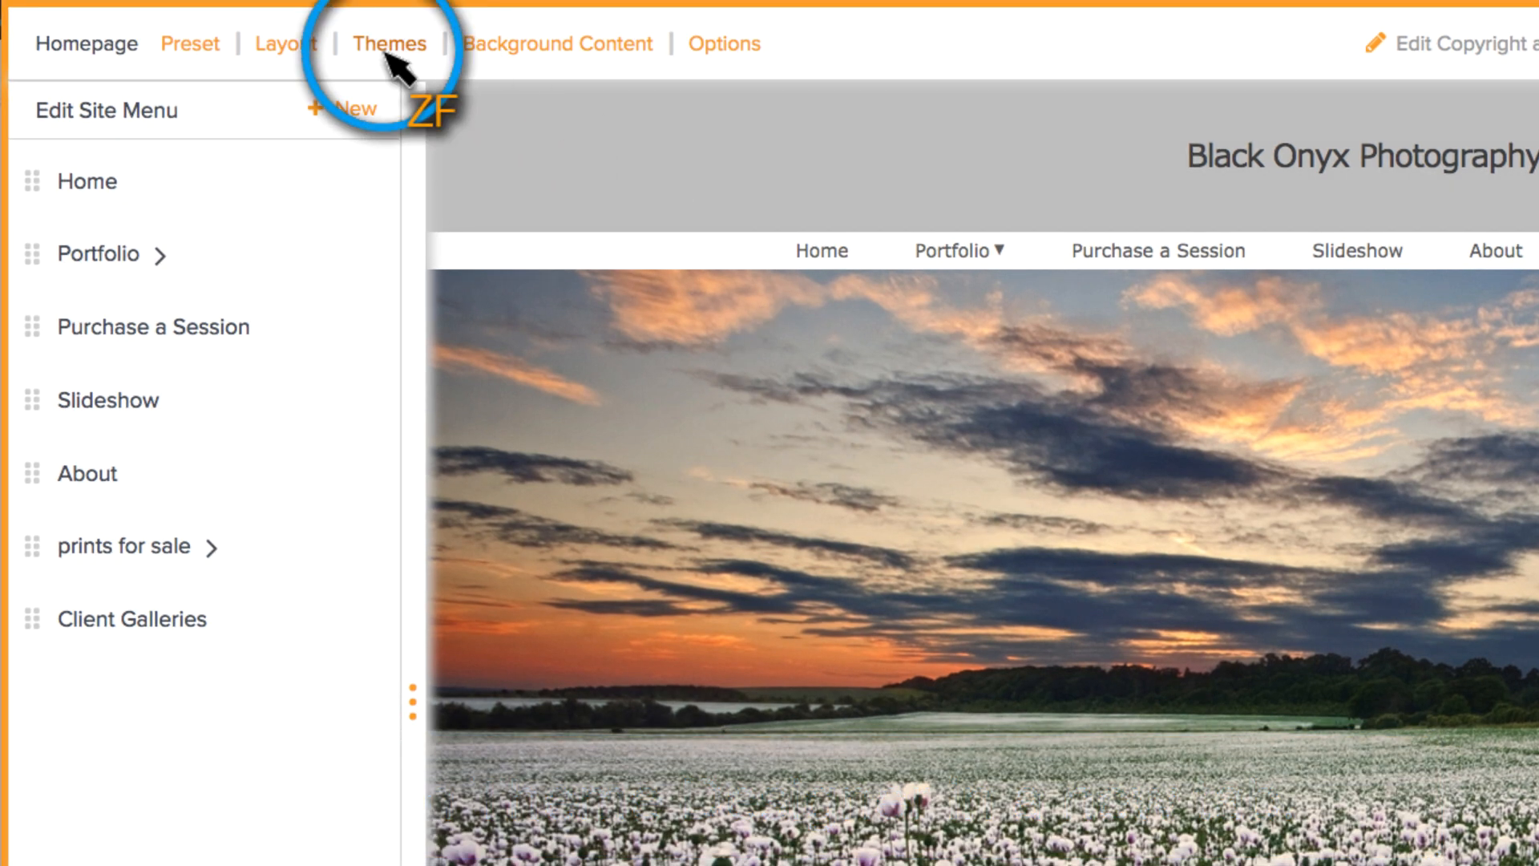
Reopen the Select a Theme dialog from the Themes link.
right_click(390, 43)
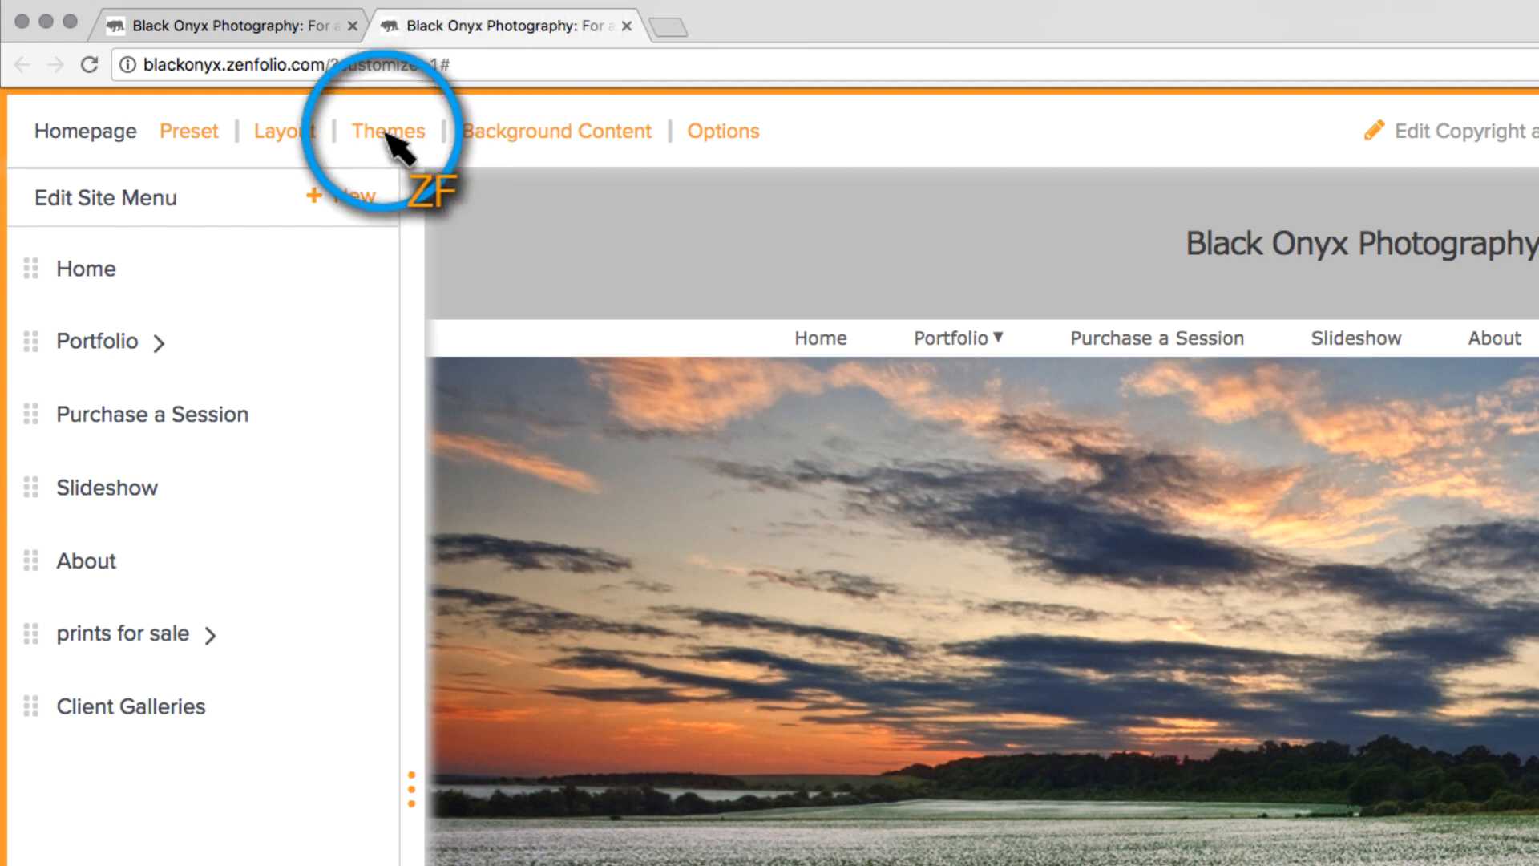
click(386, 131)
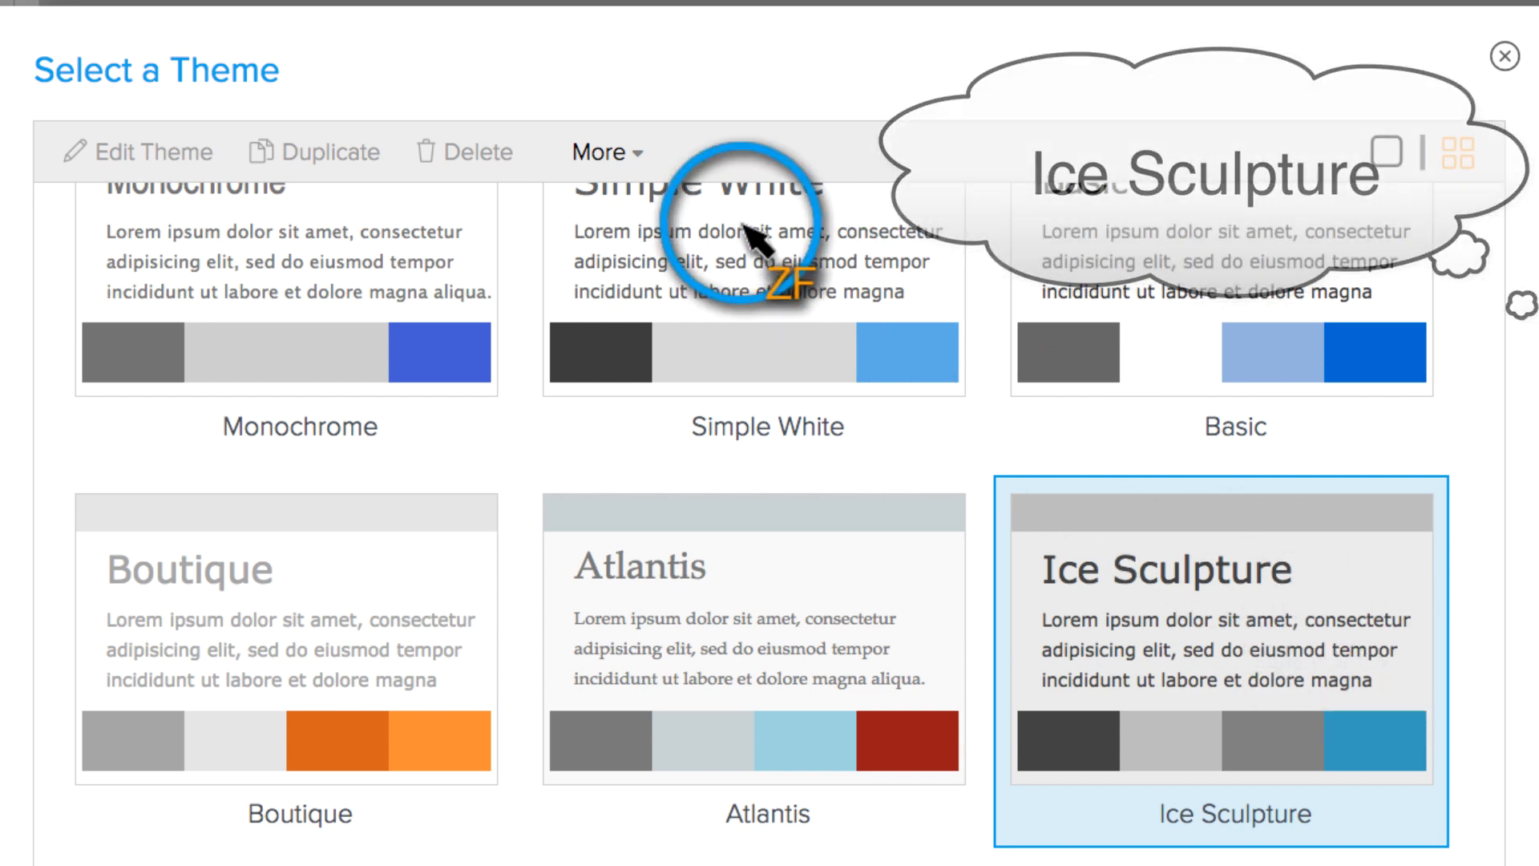
Create a new custom theme and save it as 'Shamazing Homepage Theme'.
click(606, 152)
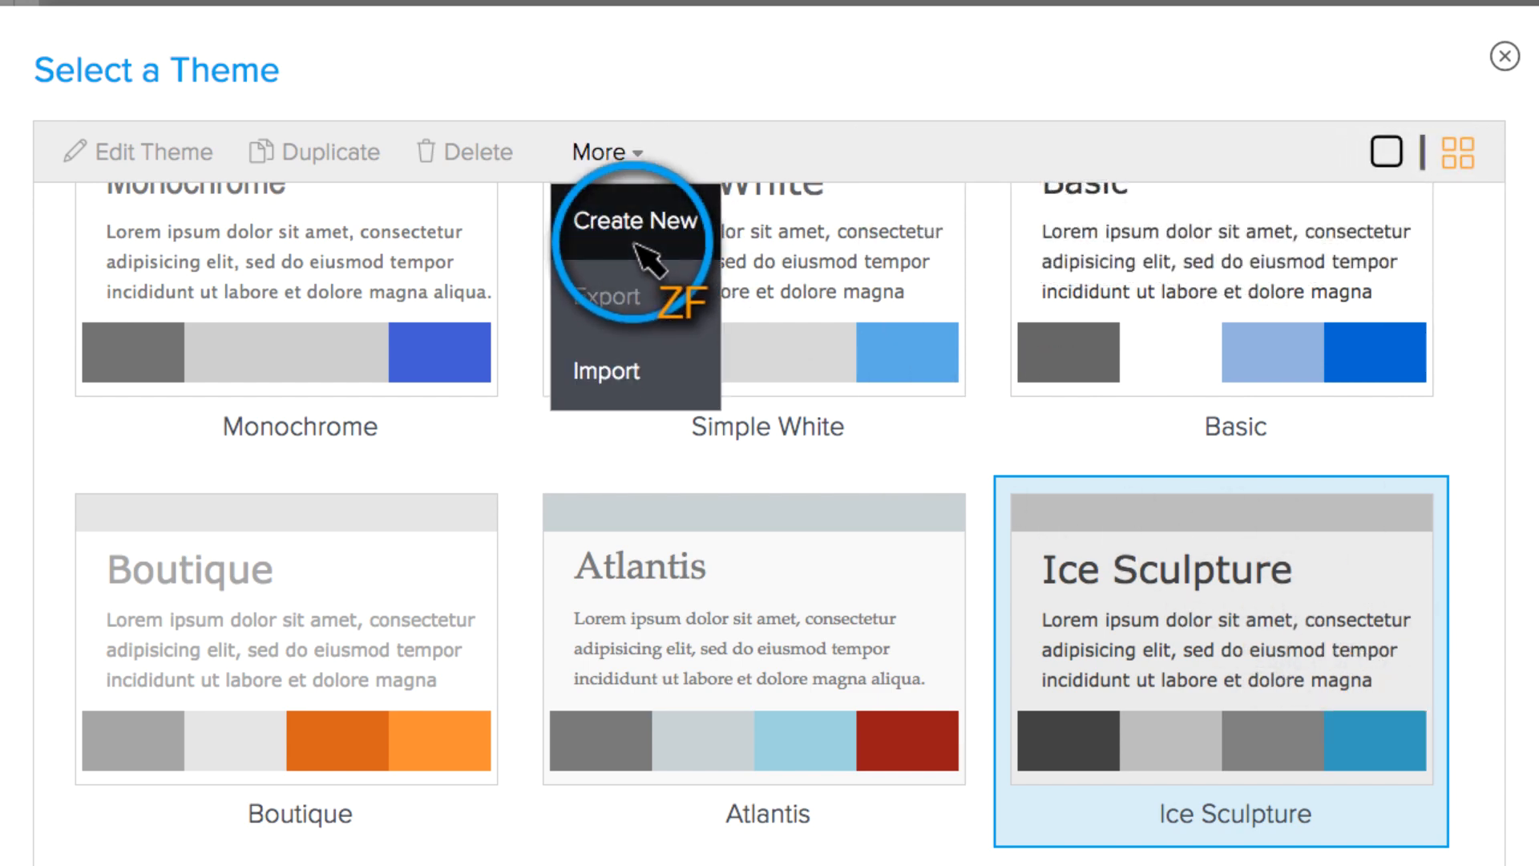
click(634, 219)
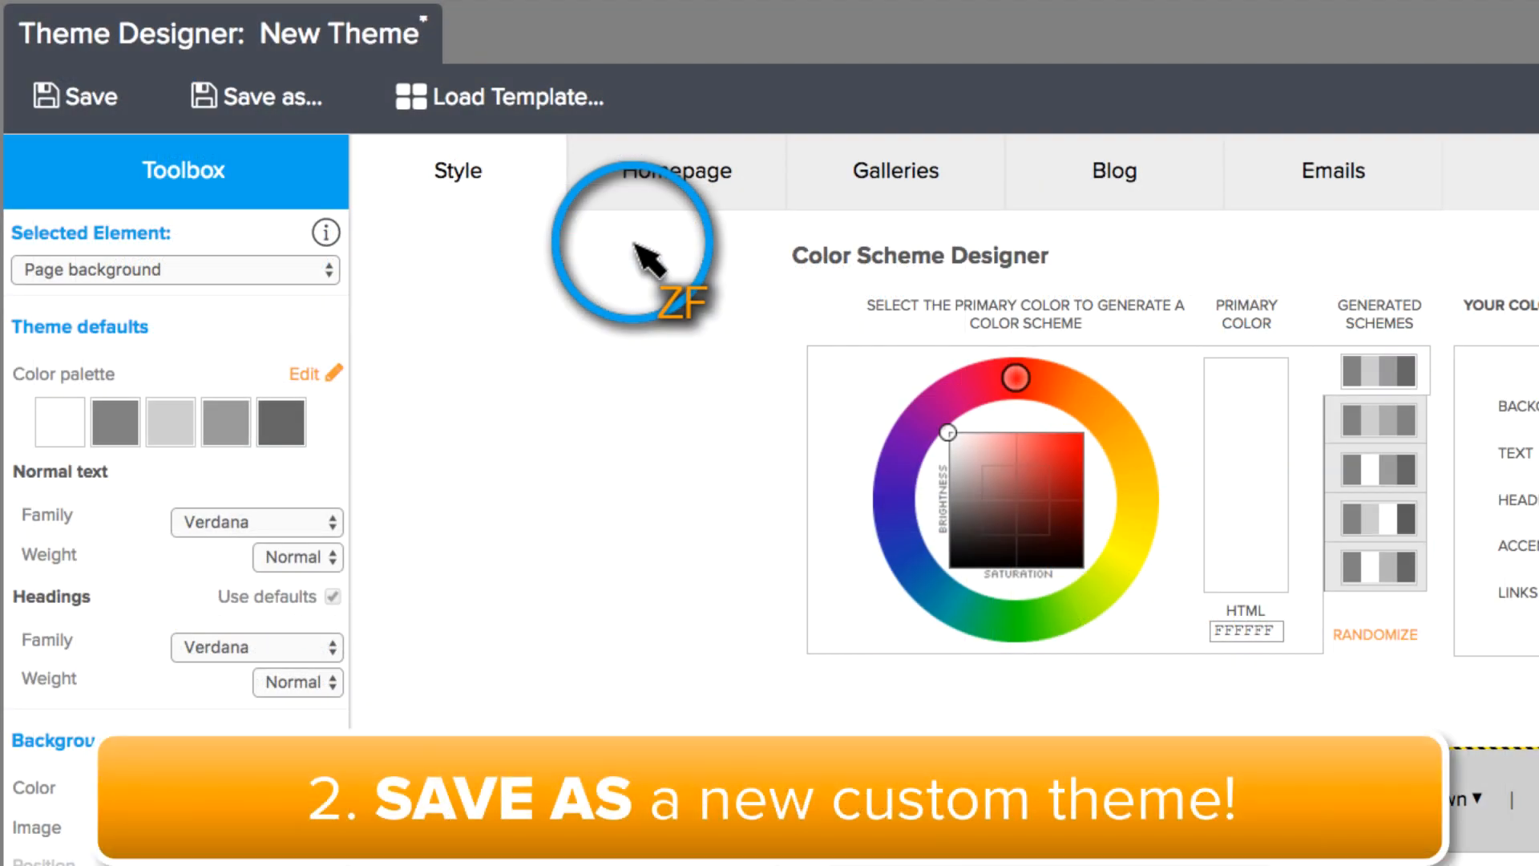
mouse_move(476, 196)
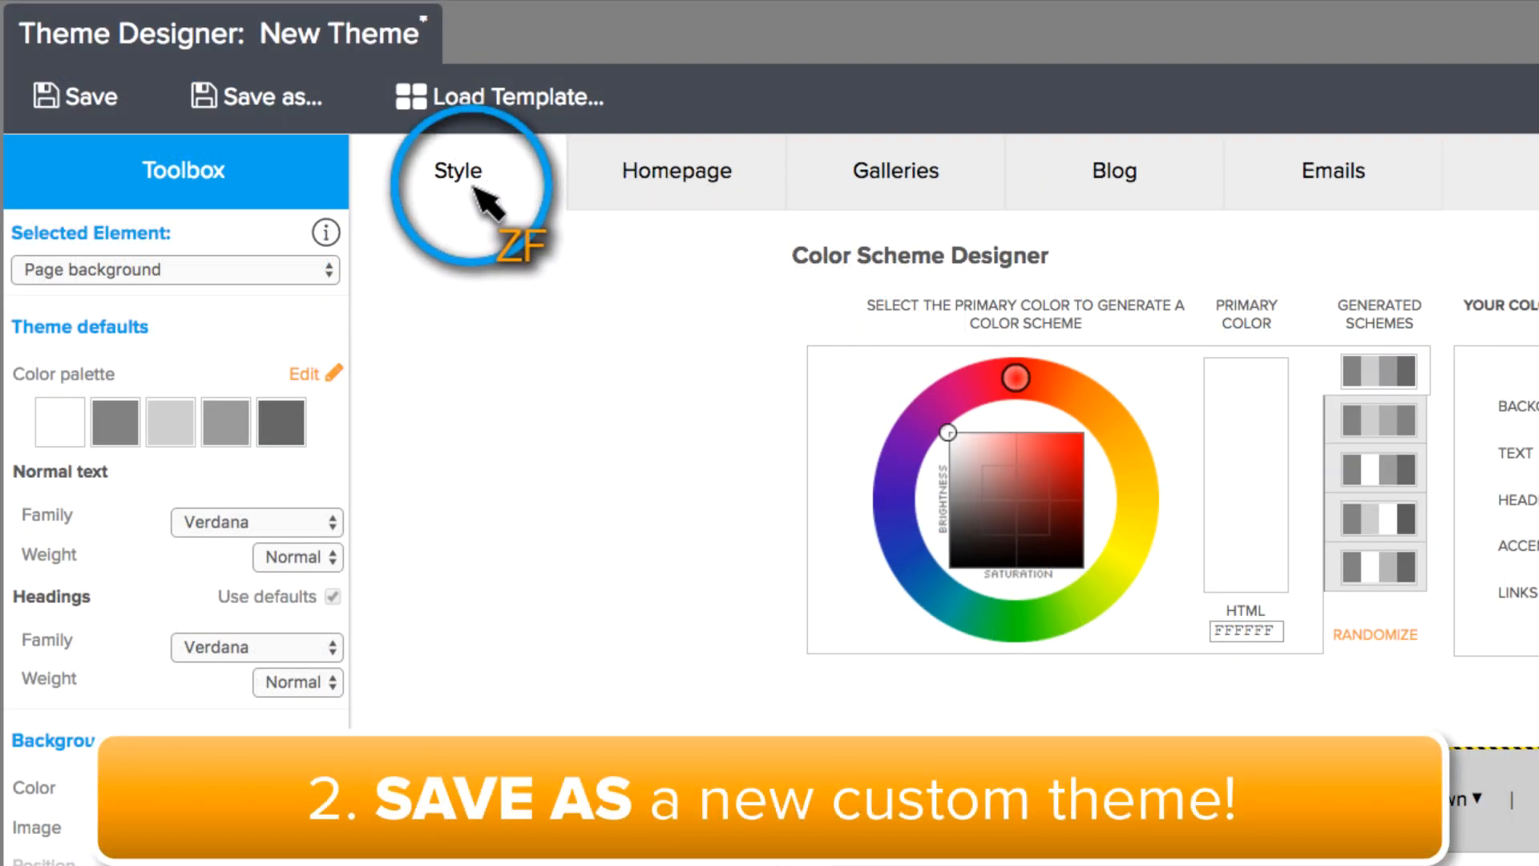
click(275, 96)
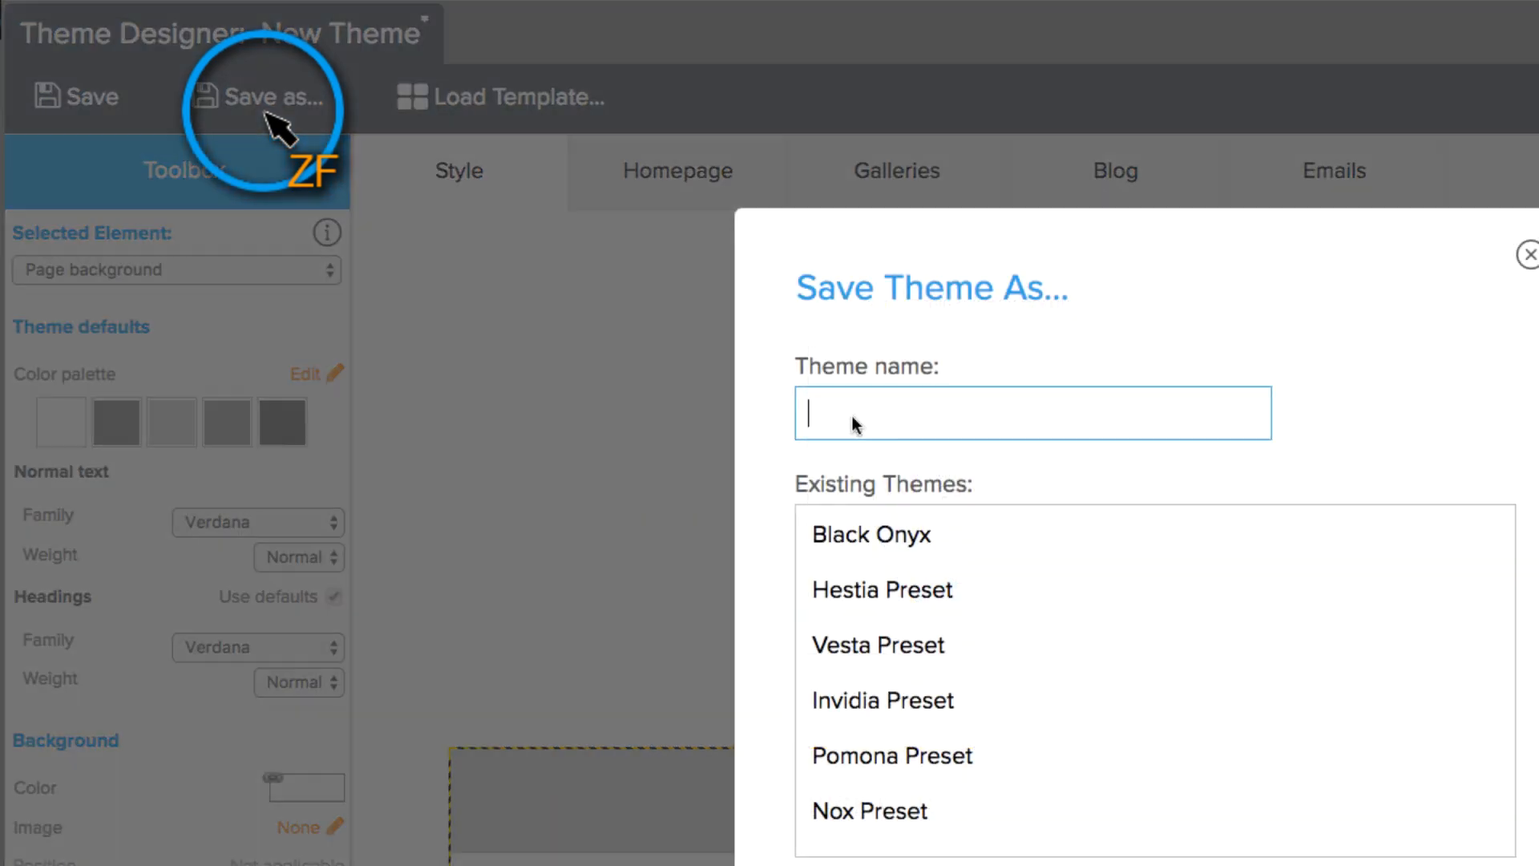
text(Shamazing Homepa)
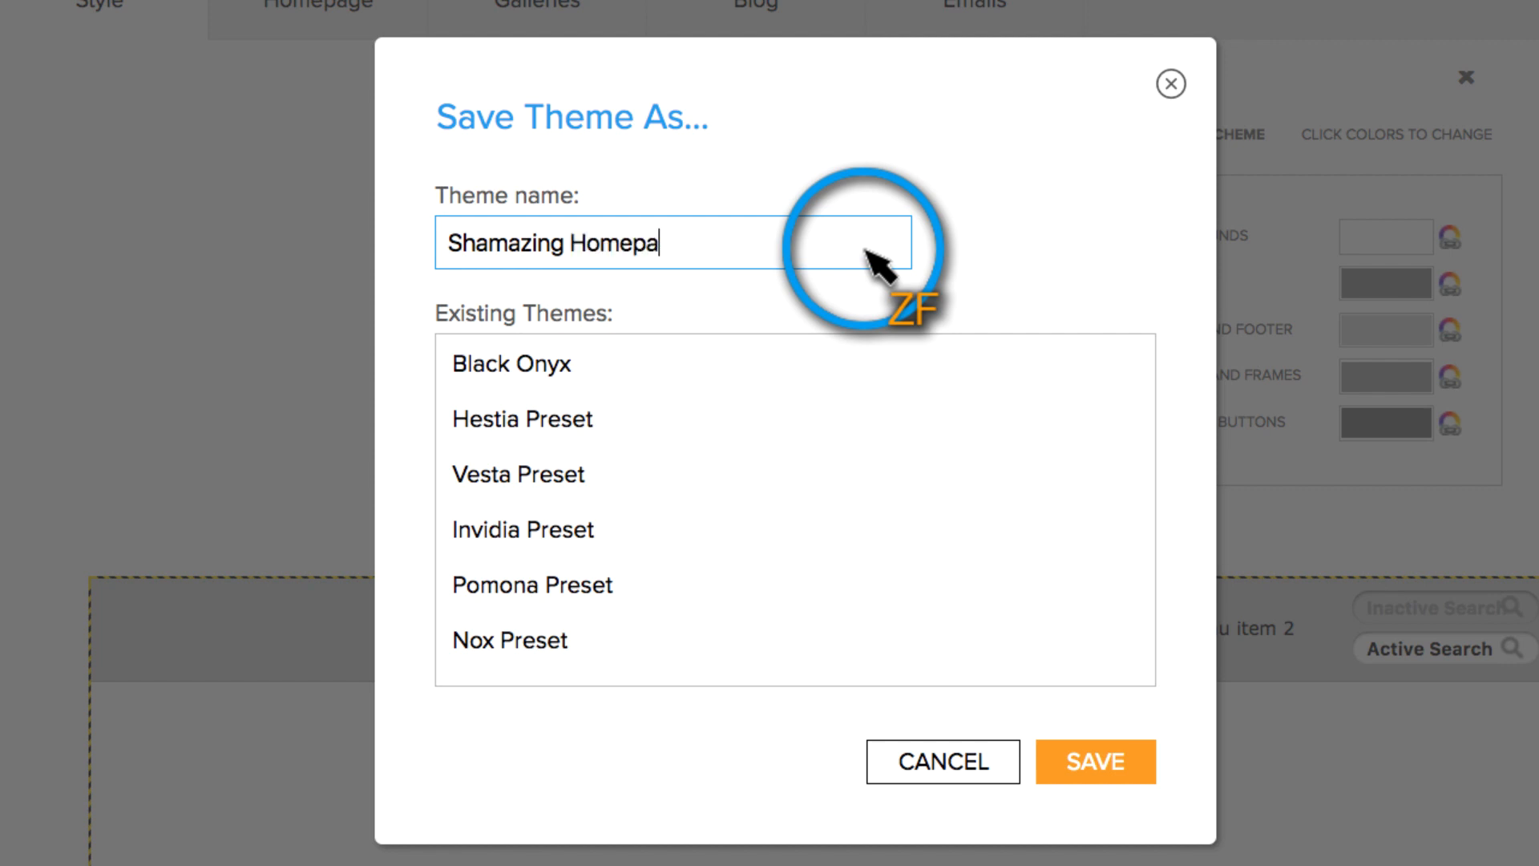
text(ge Theme)
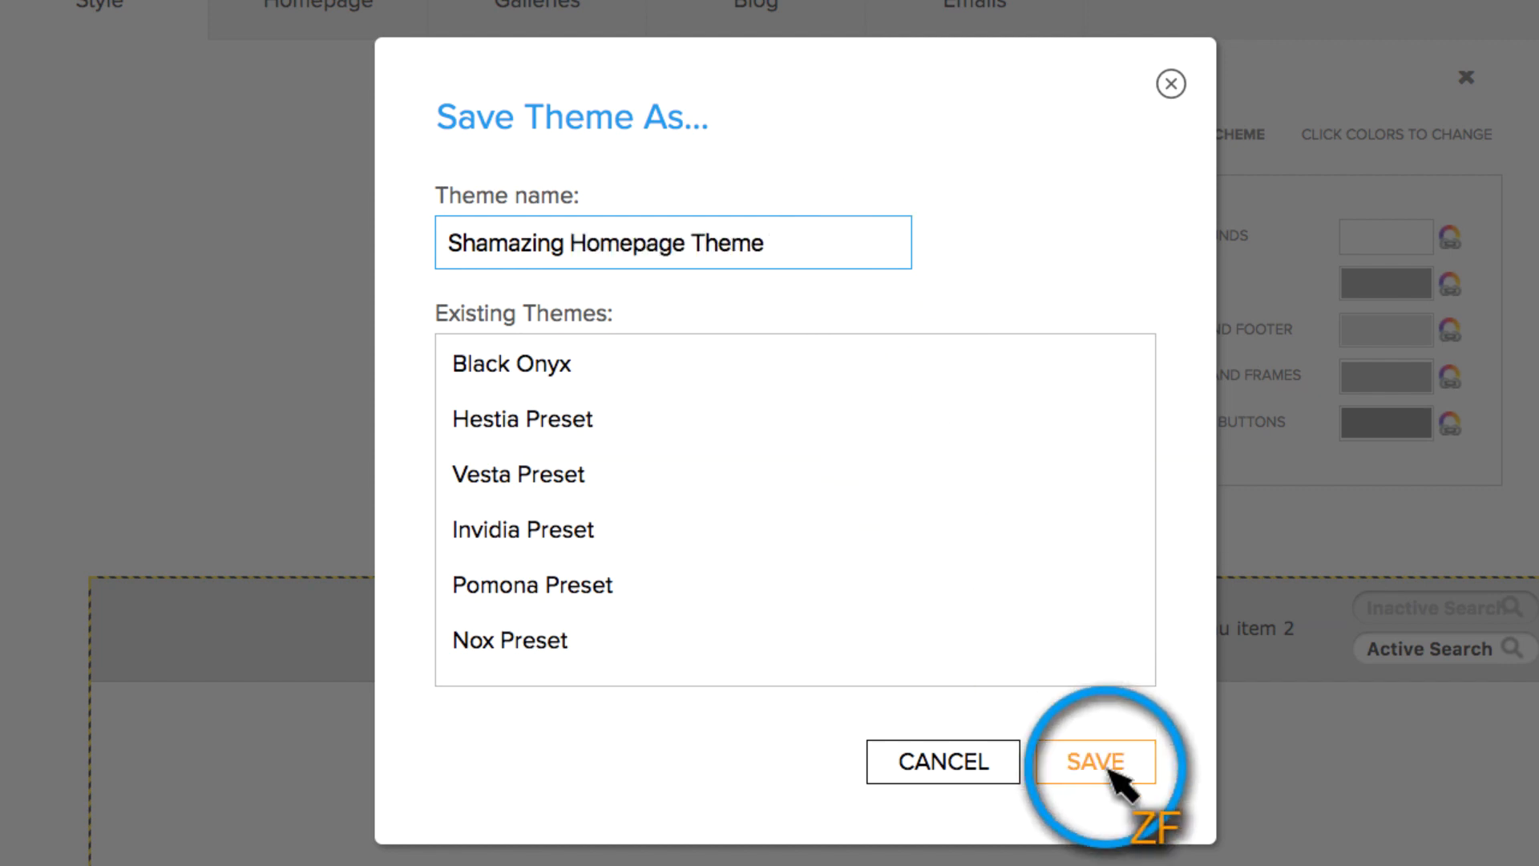
click(1096, 761)
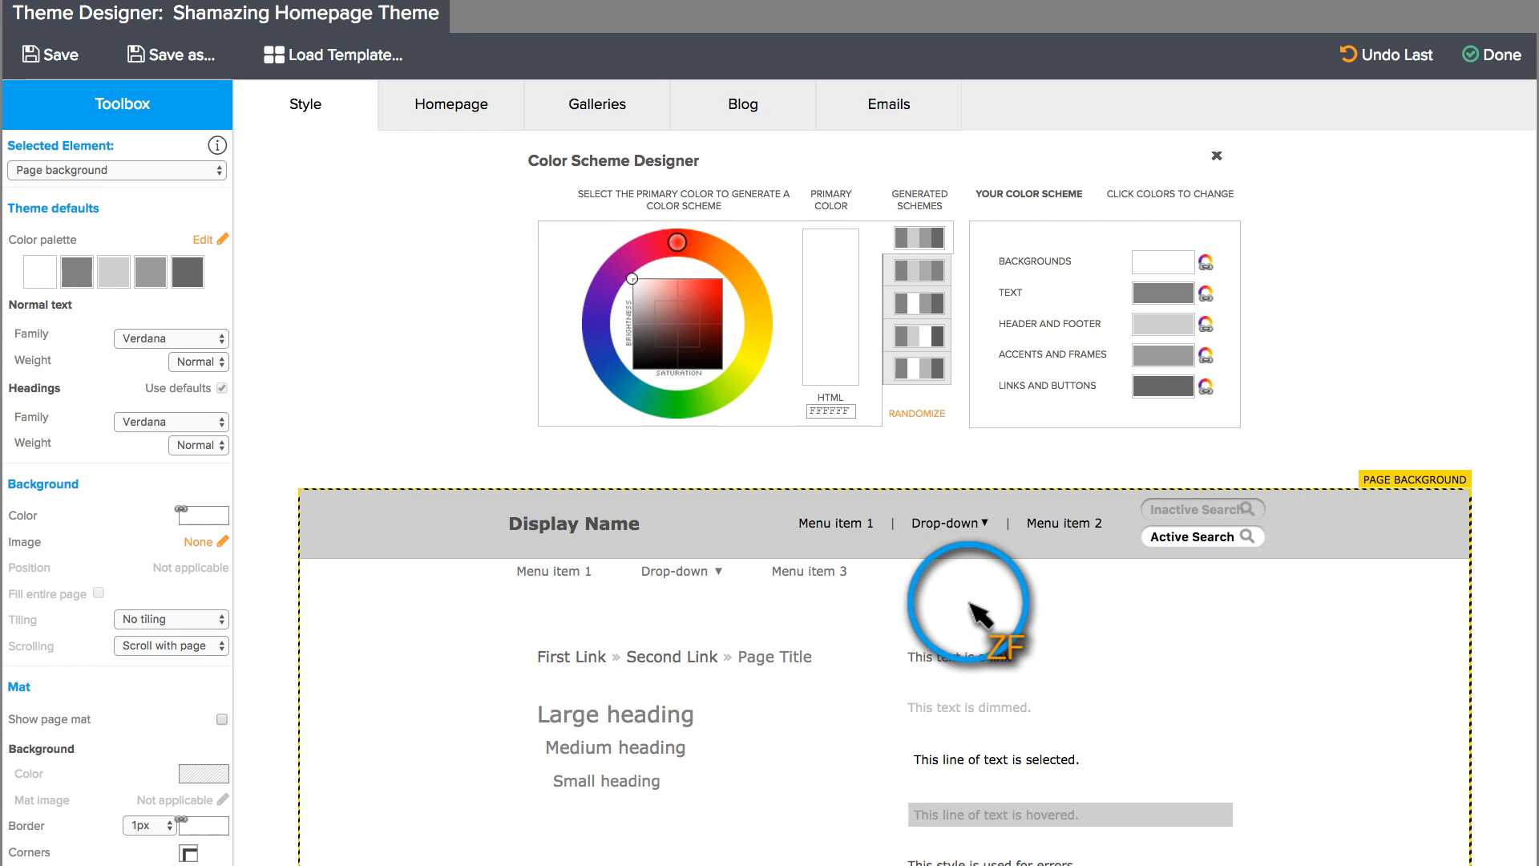
Load the Ice Sculpture template into the Shamazing Homepage Theme.
click(344, 55)
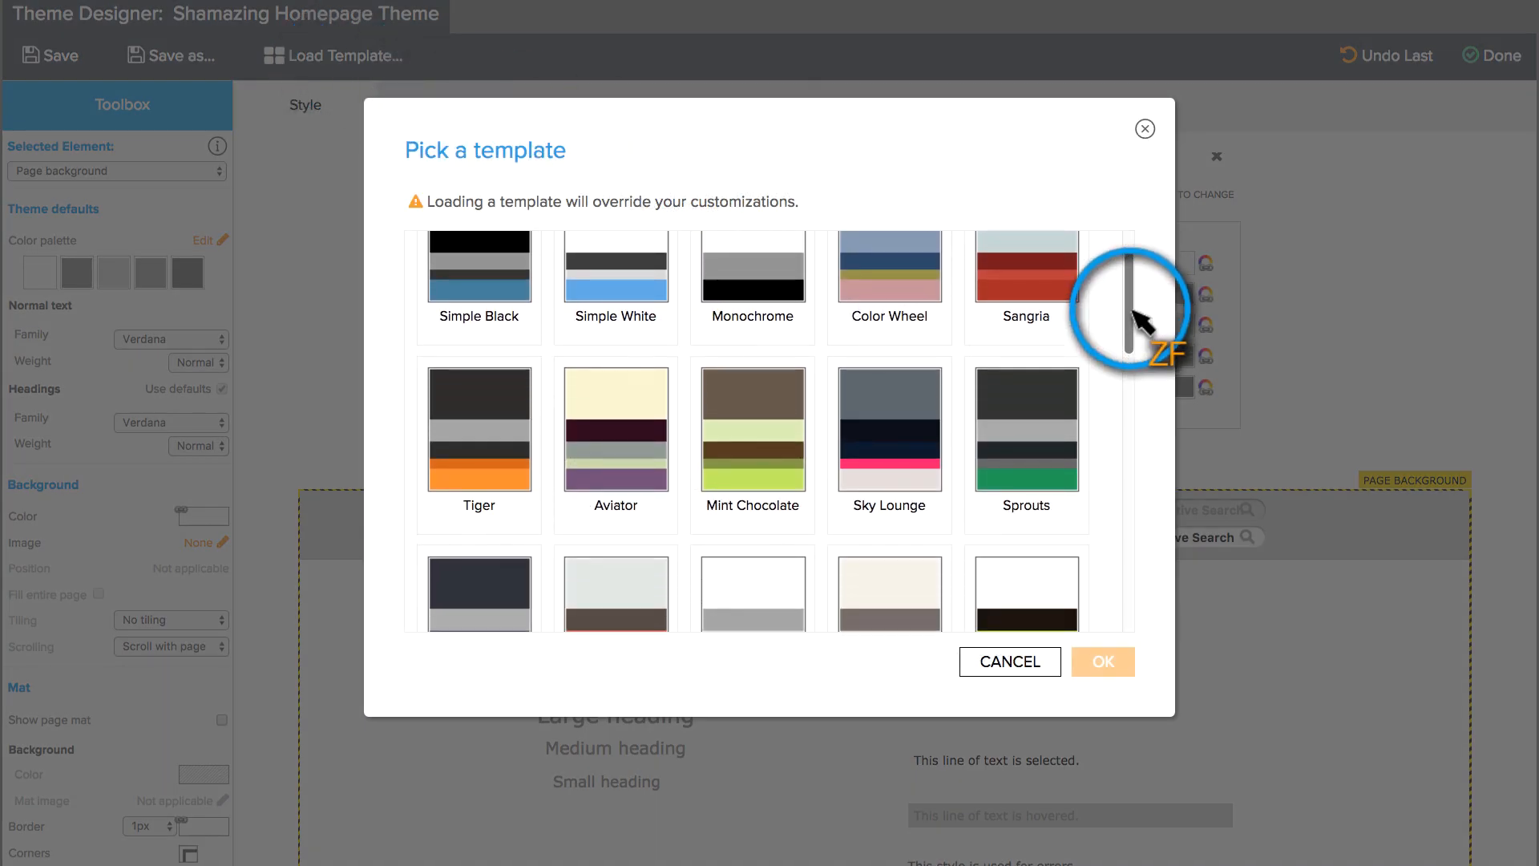
scroll(down, 3)
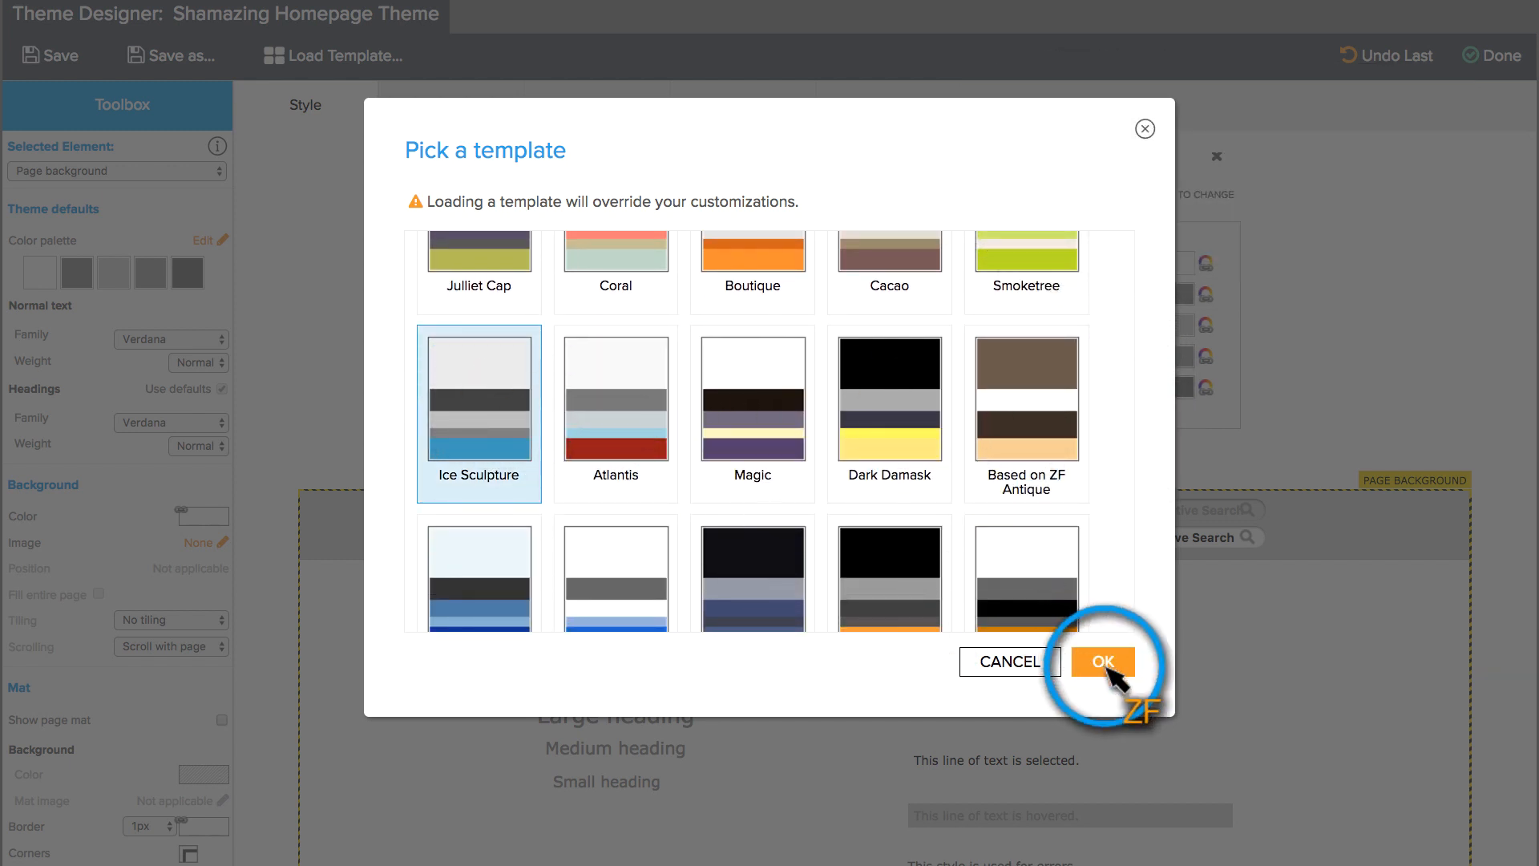
click(1101, 660)
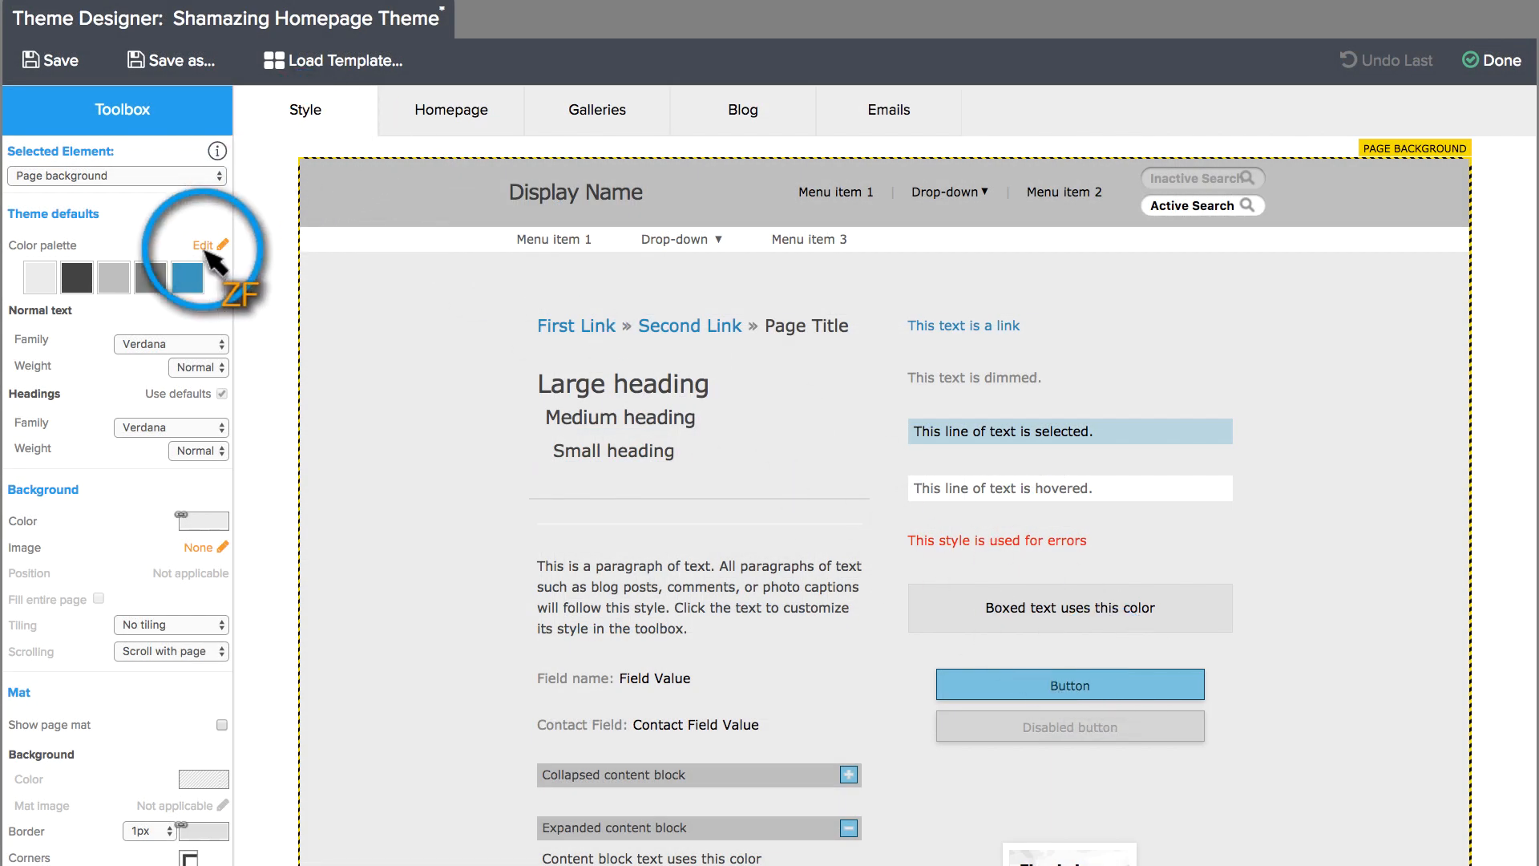
Inspect the colour scheme's backgrounds colour, then close the editor unchanged.
click(203, 244)
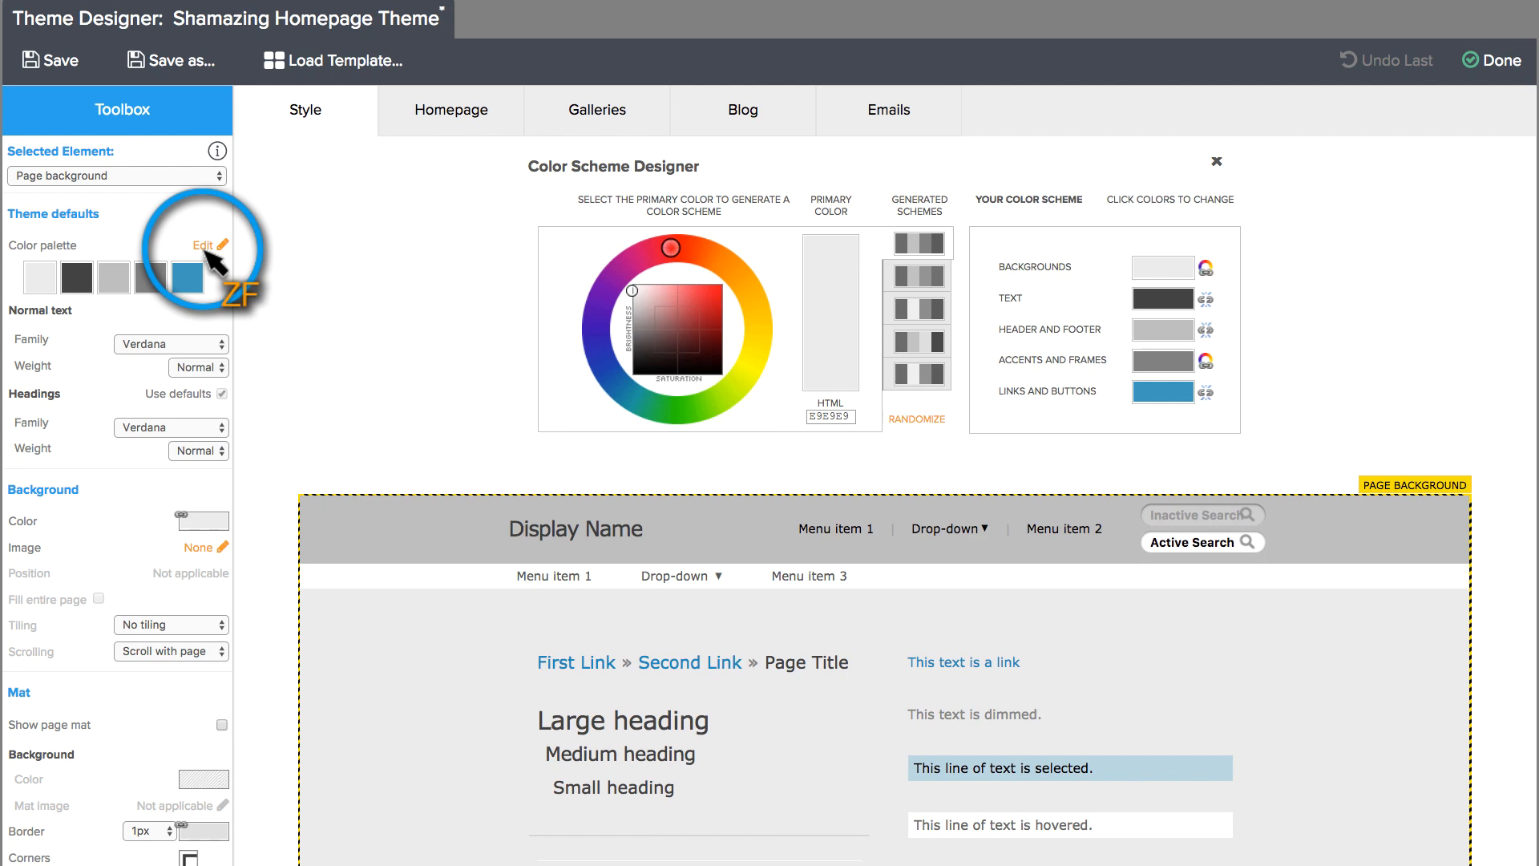
click(1202, 266)
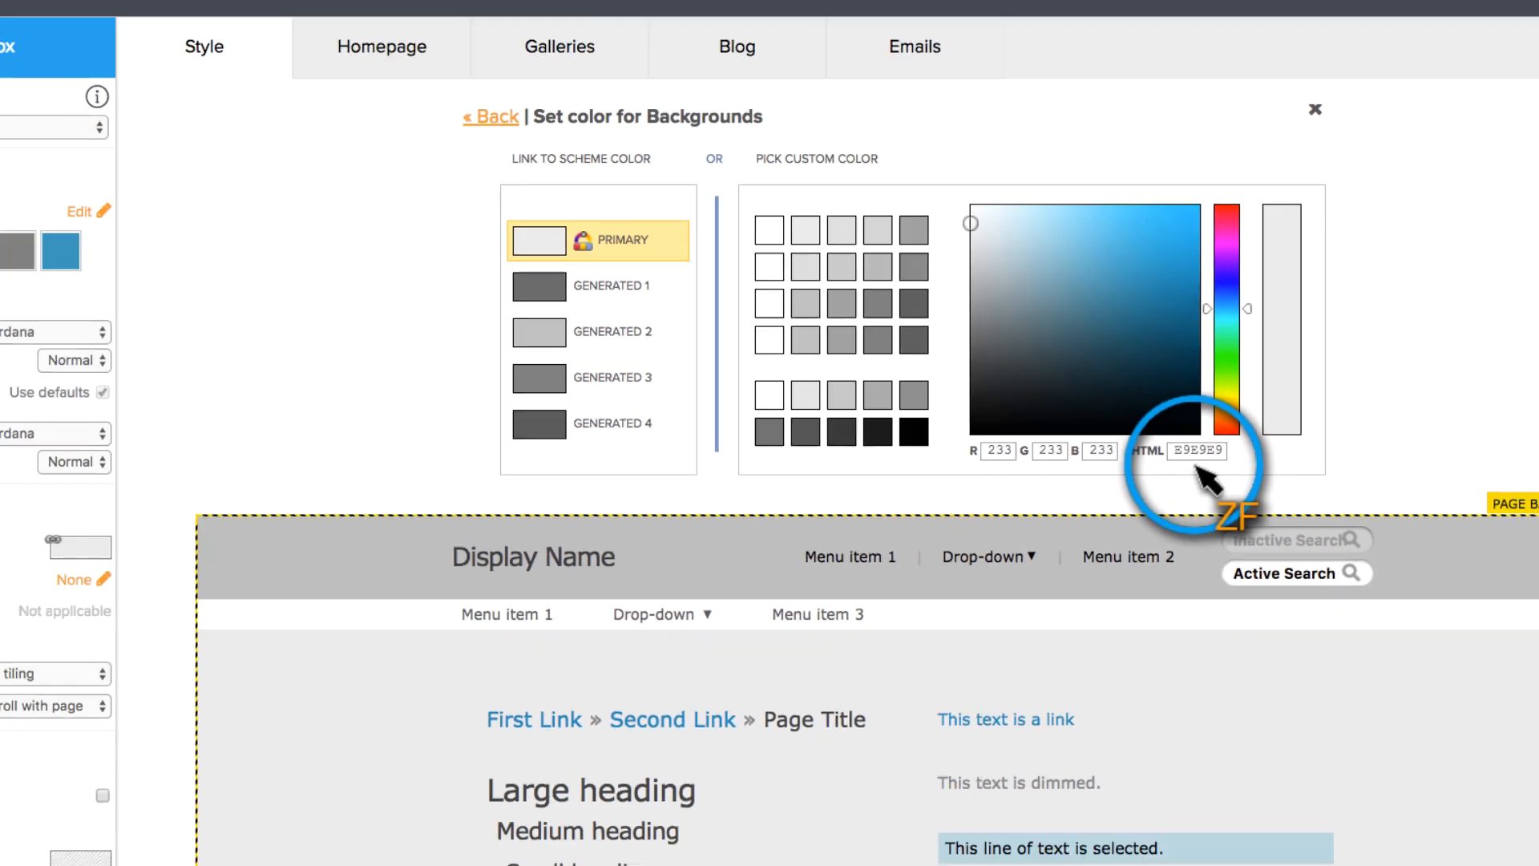
click(490, 117)
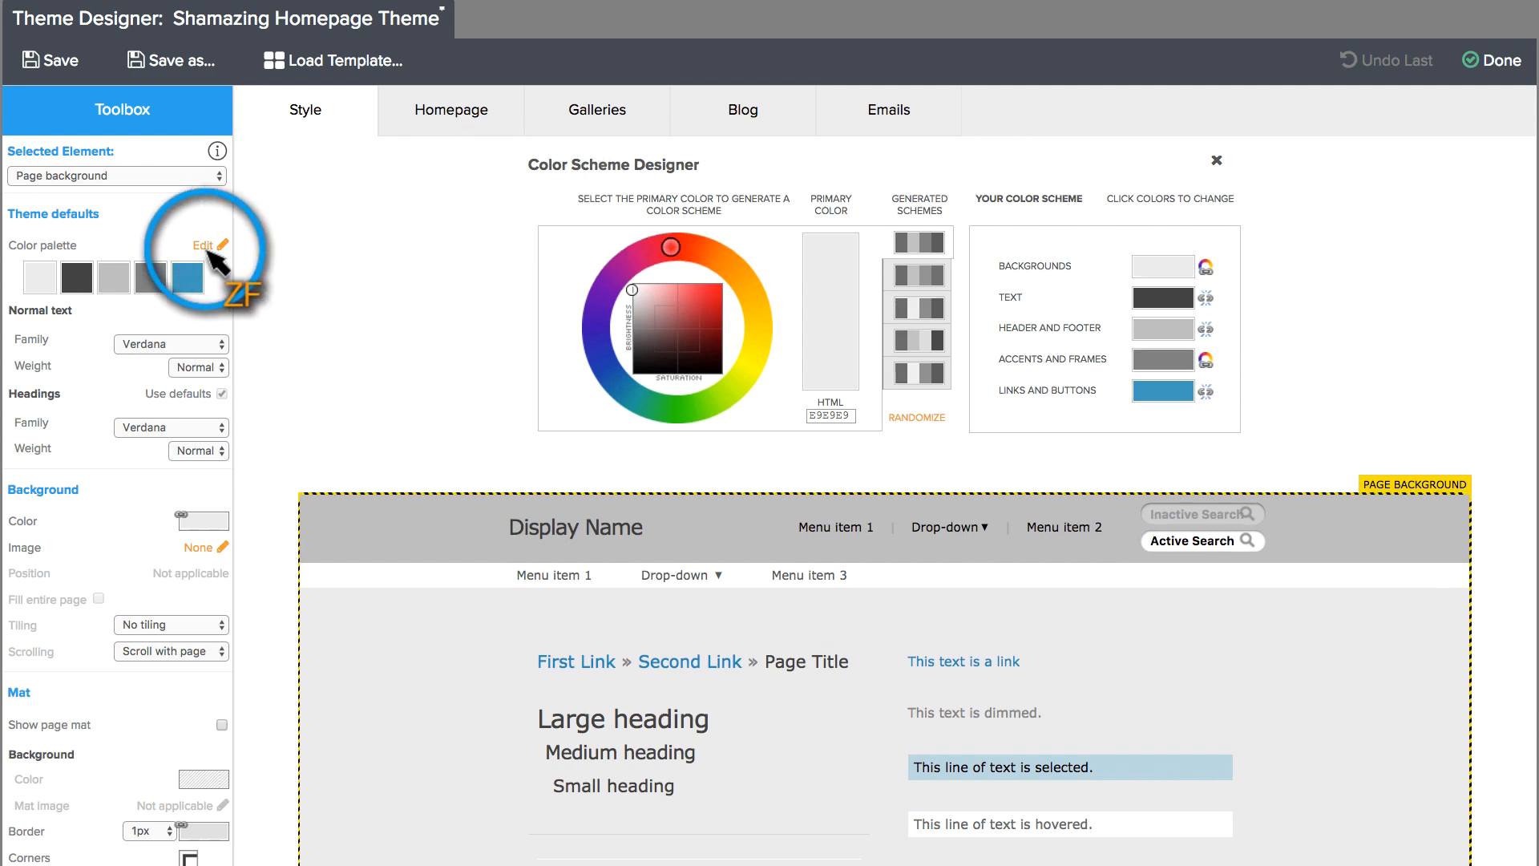
click(1215, 160)
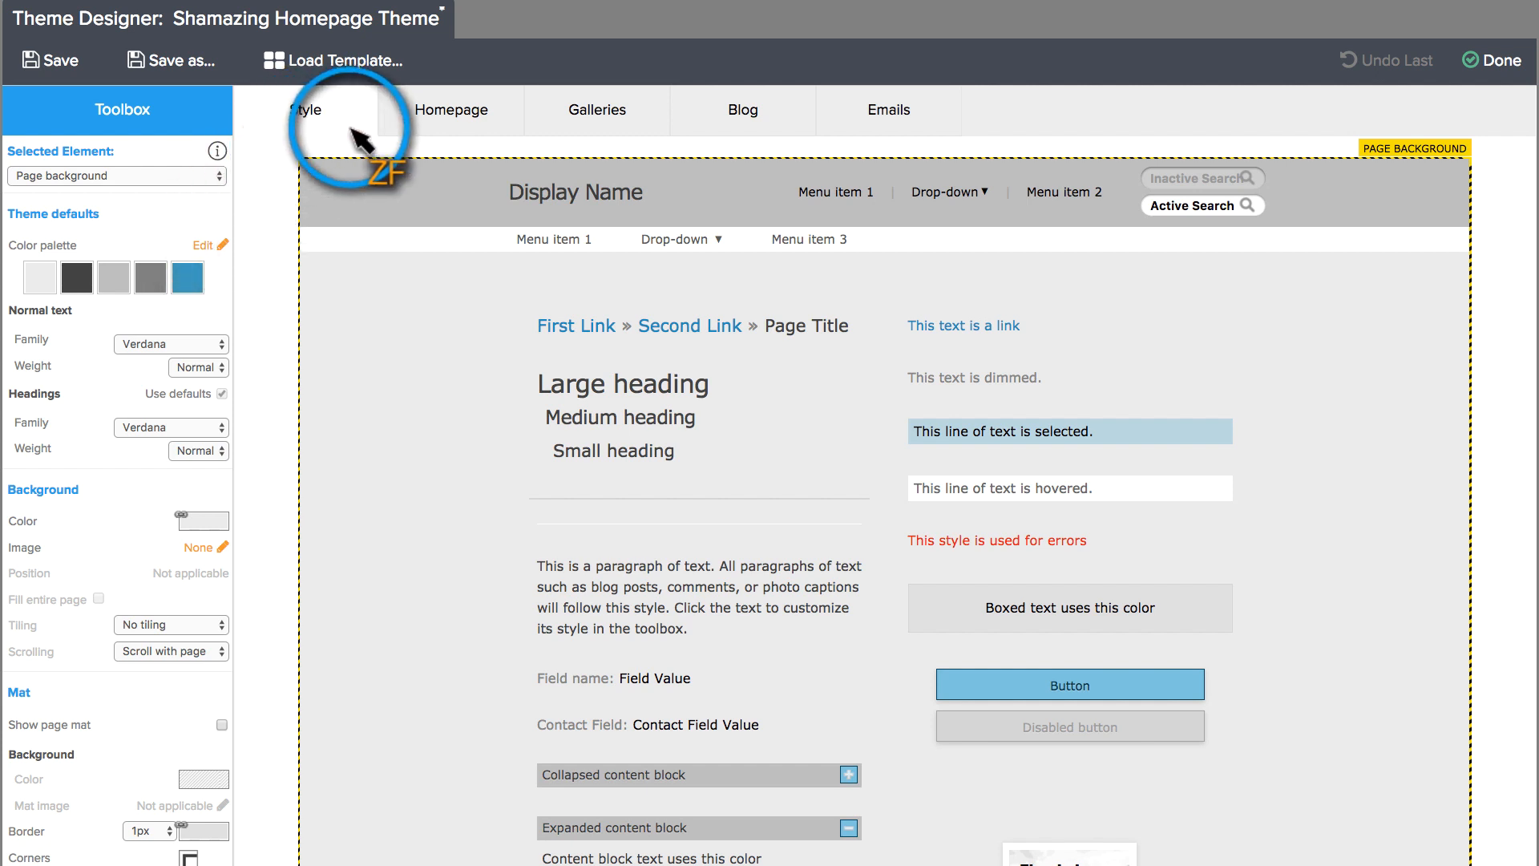
Preview the theme's Galleries, Blog and Emails styles, then return to Style.
click(595, 110)
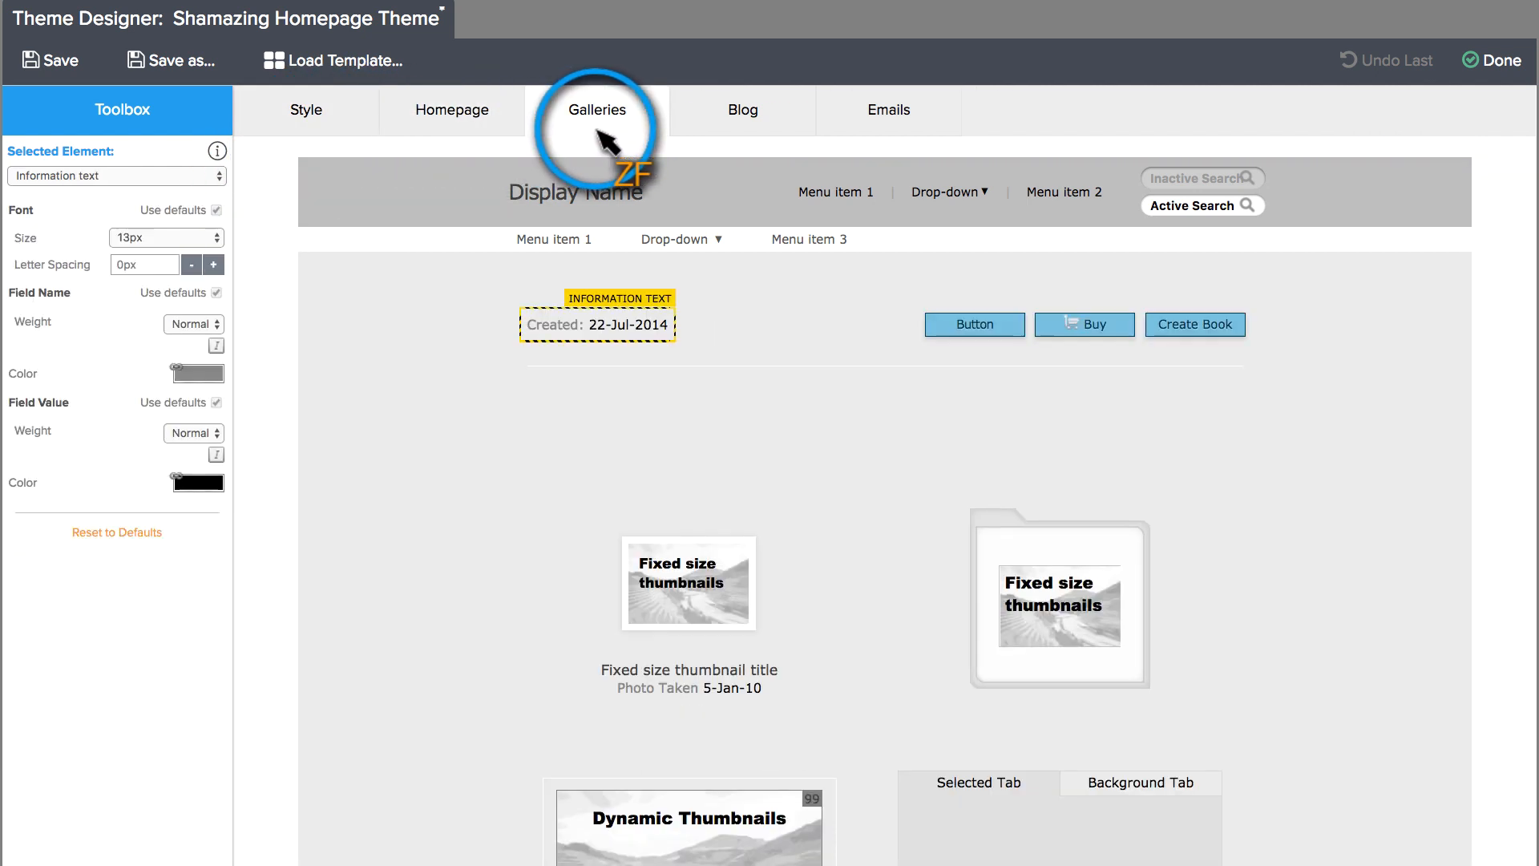
click(742, 109)
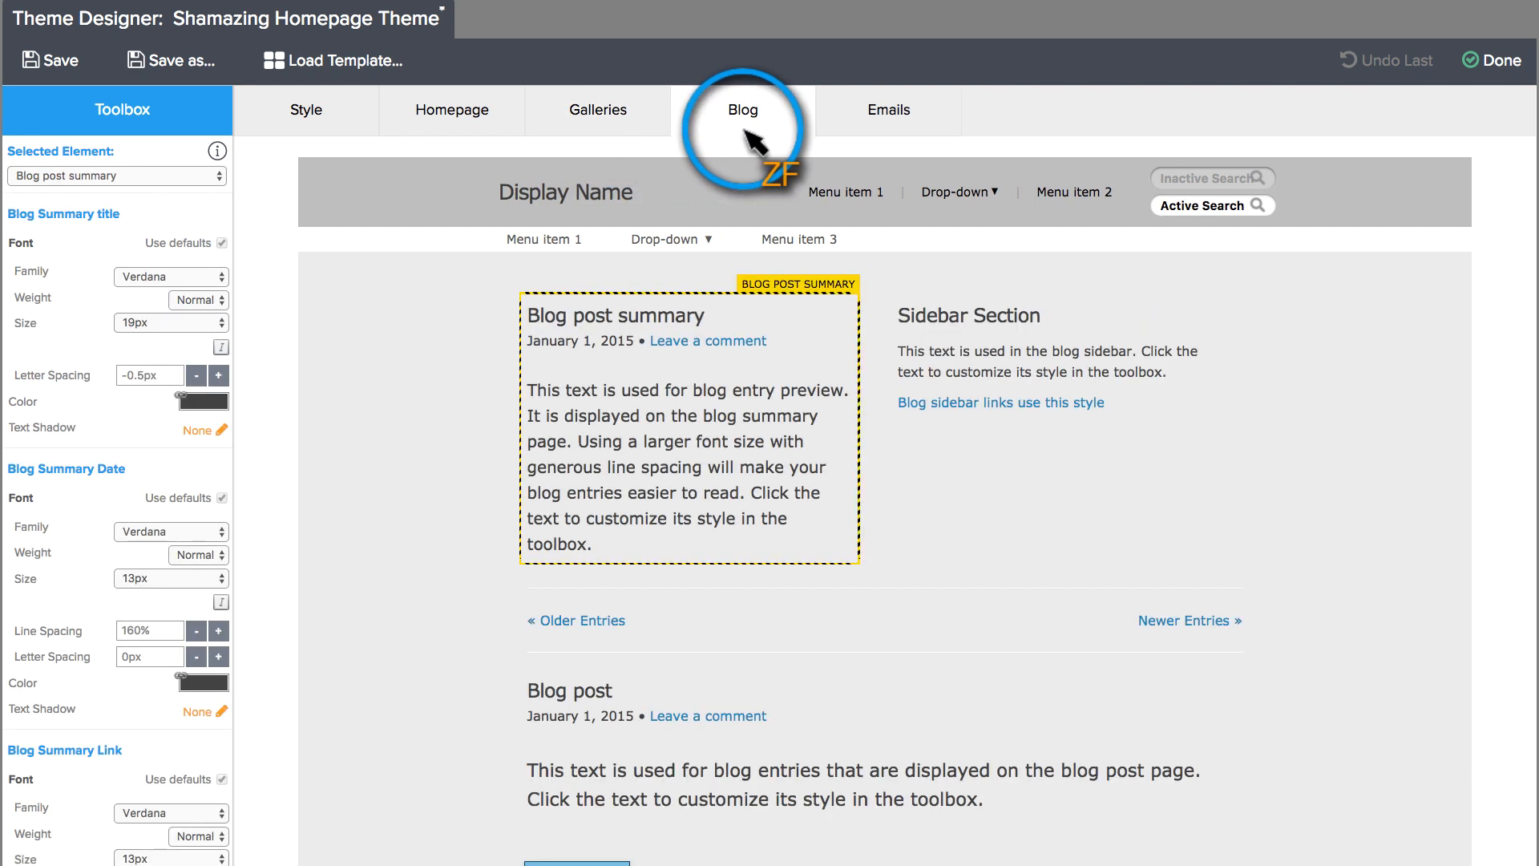
click(887, 110)
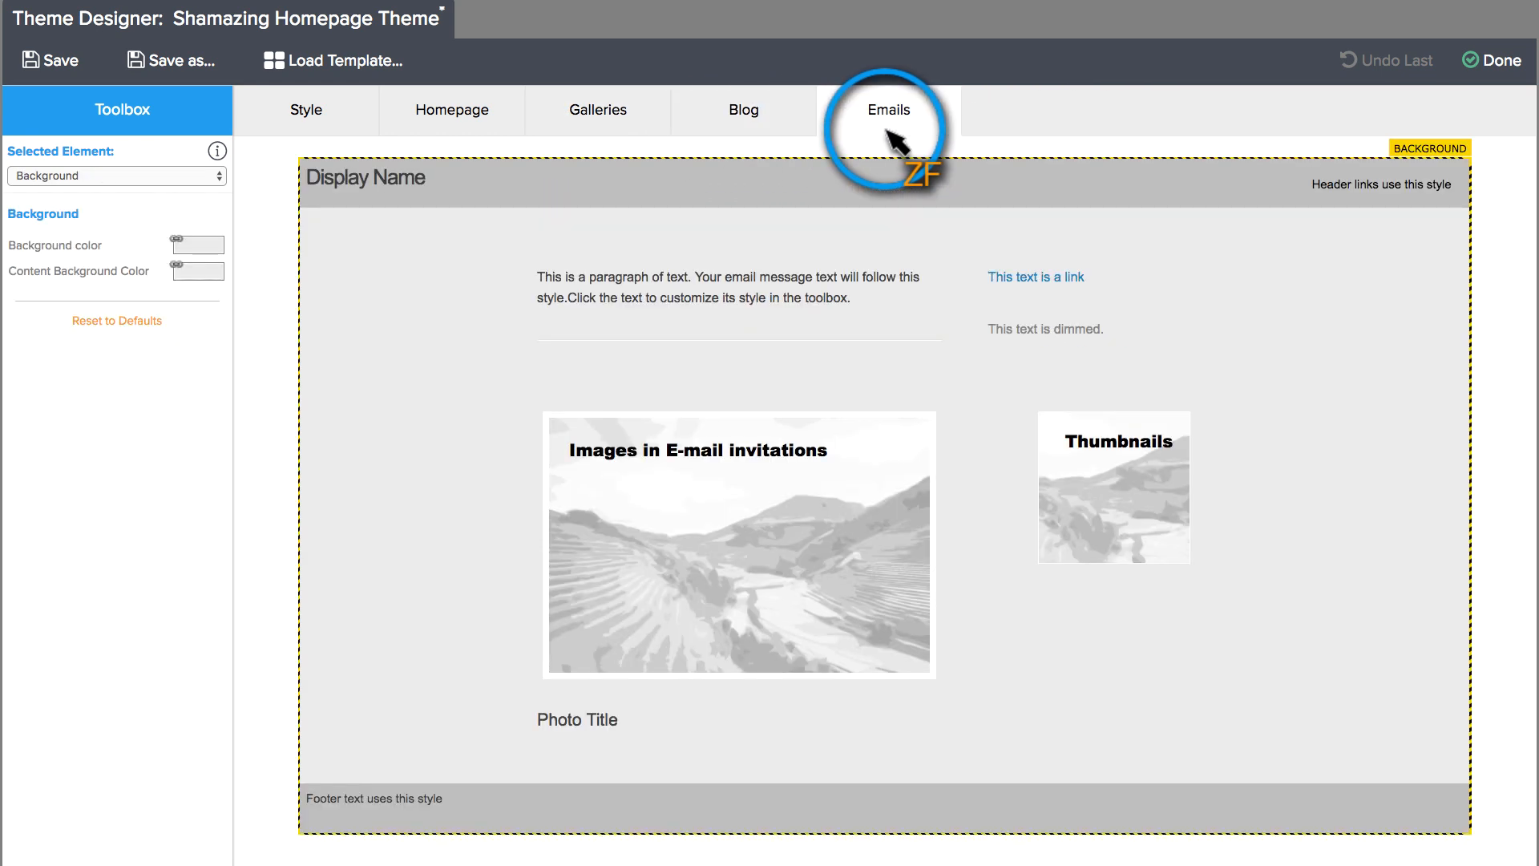
click(305, 109)
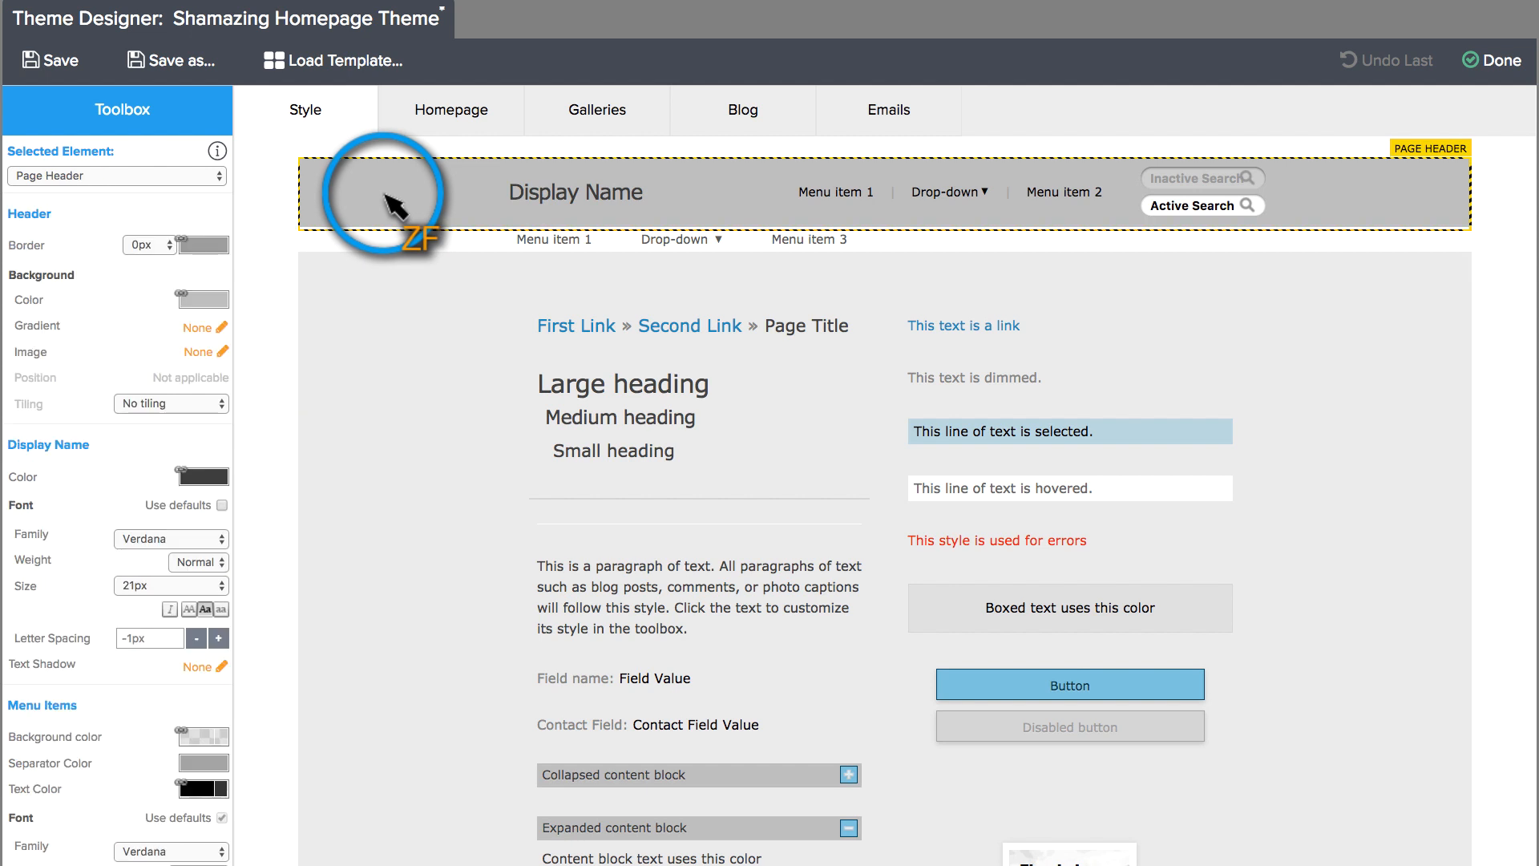
Give the Page Header a light blue background and change the Header Menu Bar font.
click(204, 299)
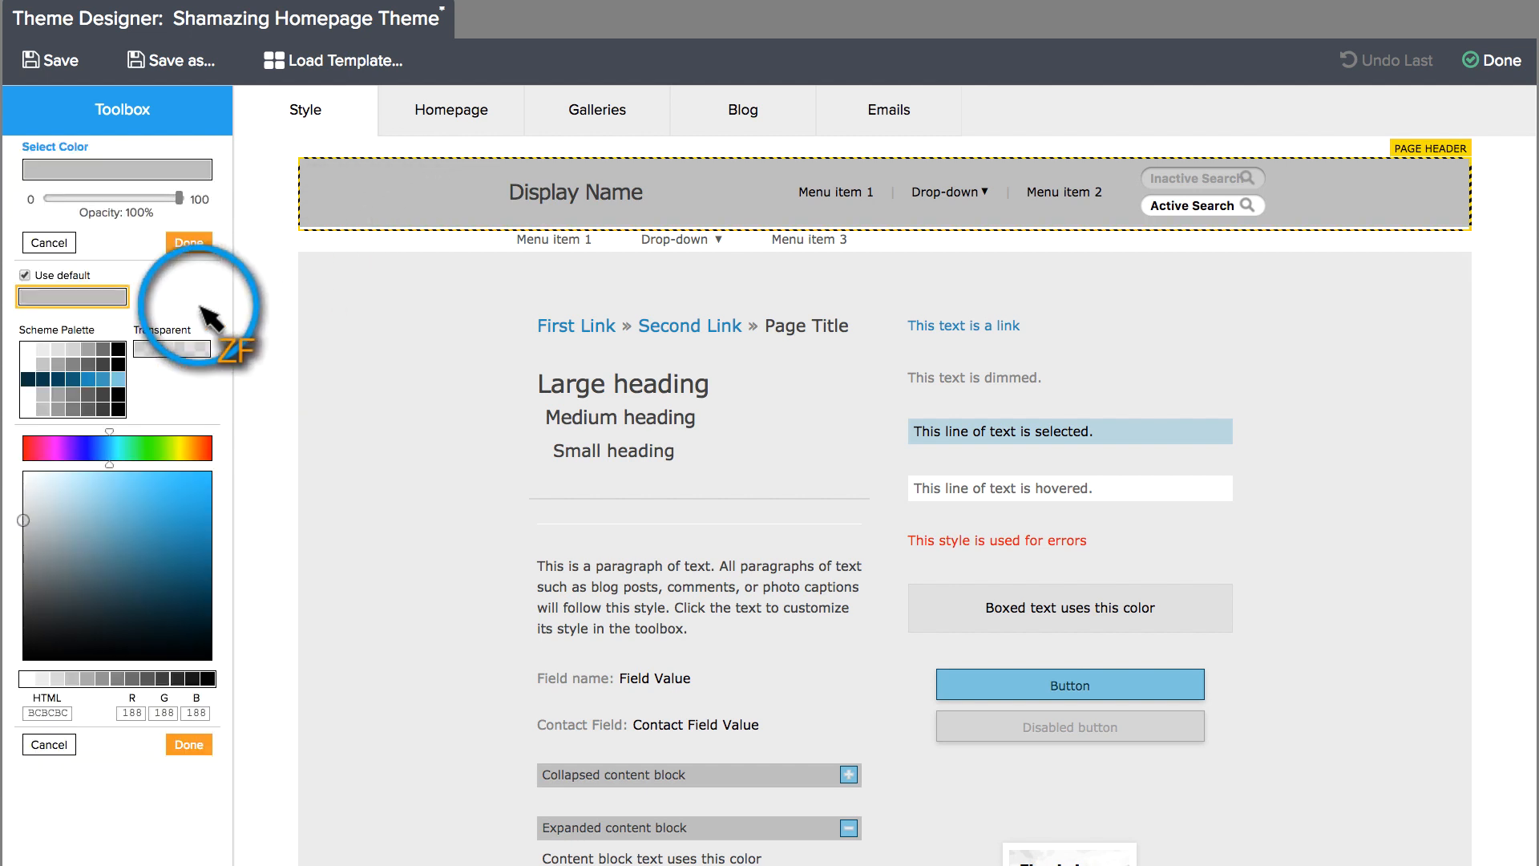
click(148, 491)
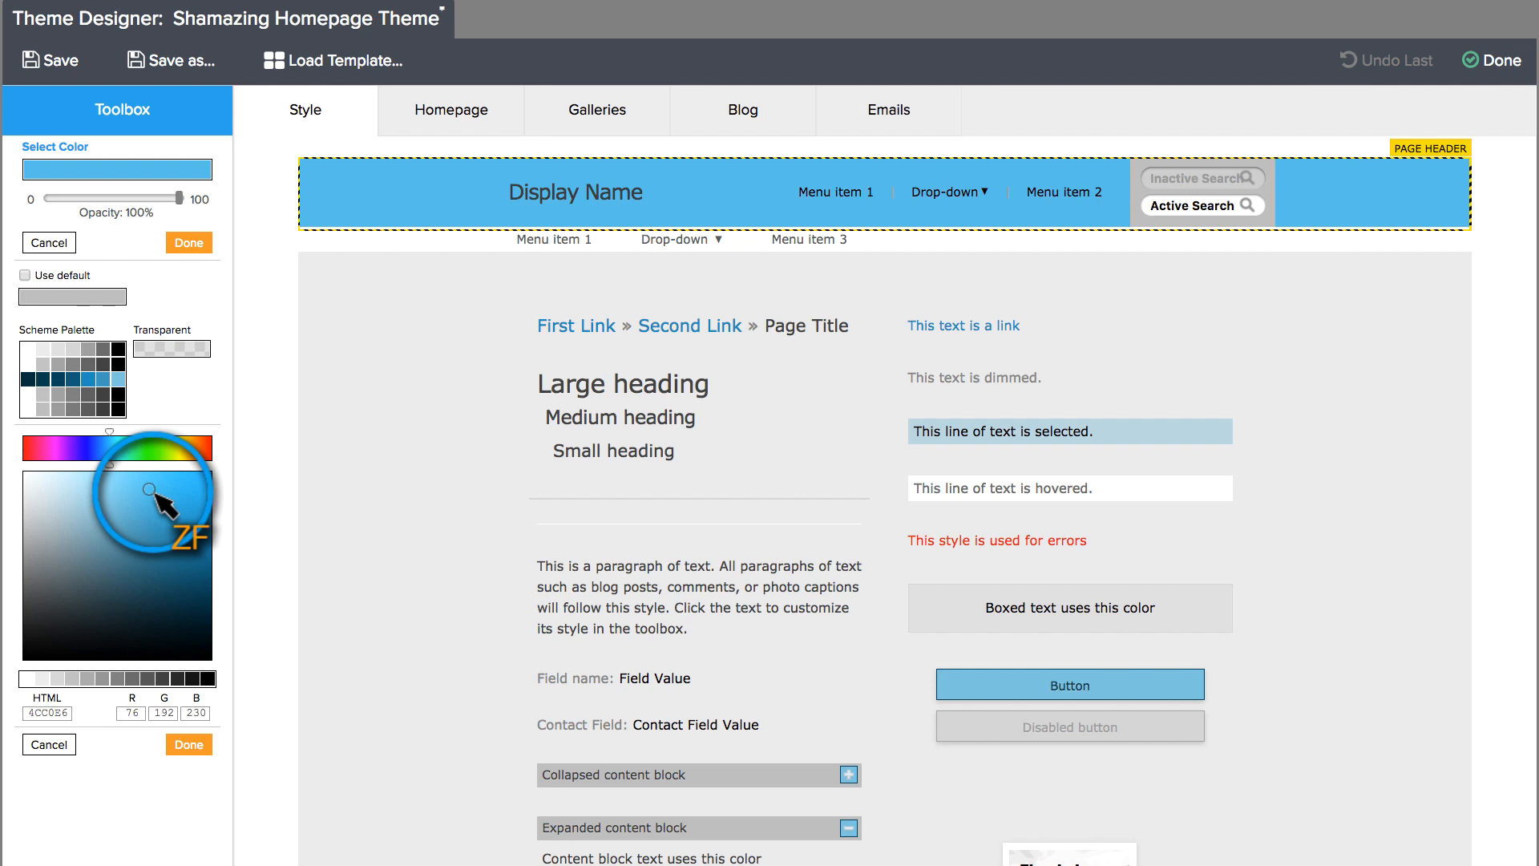
click(188, 744)
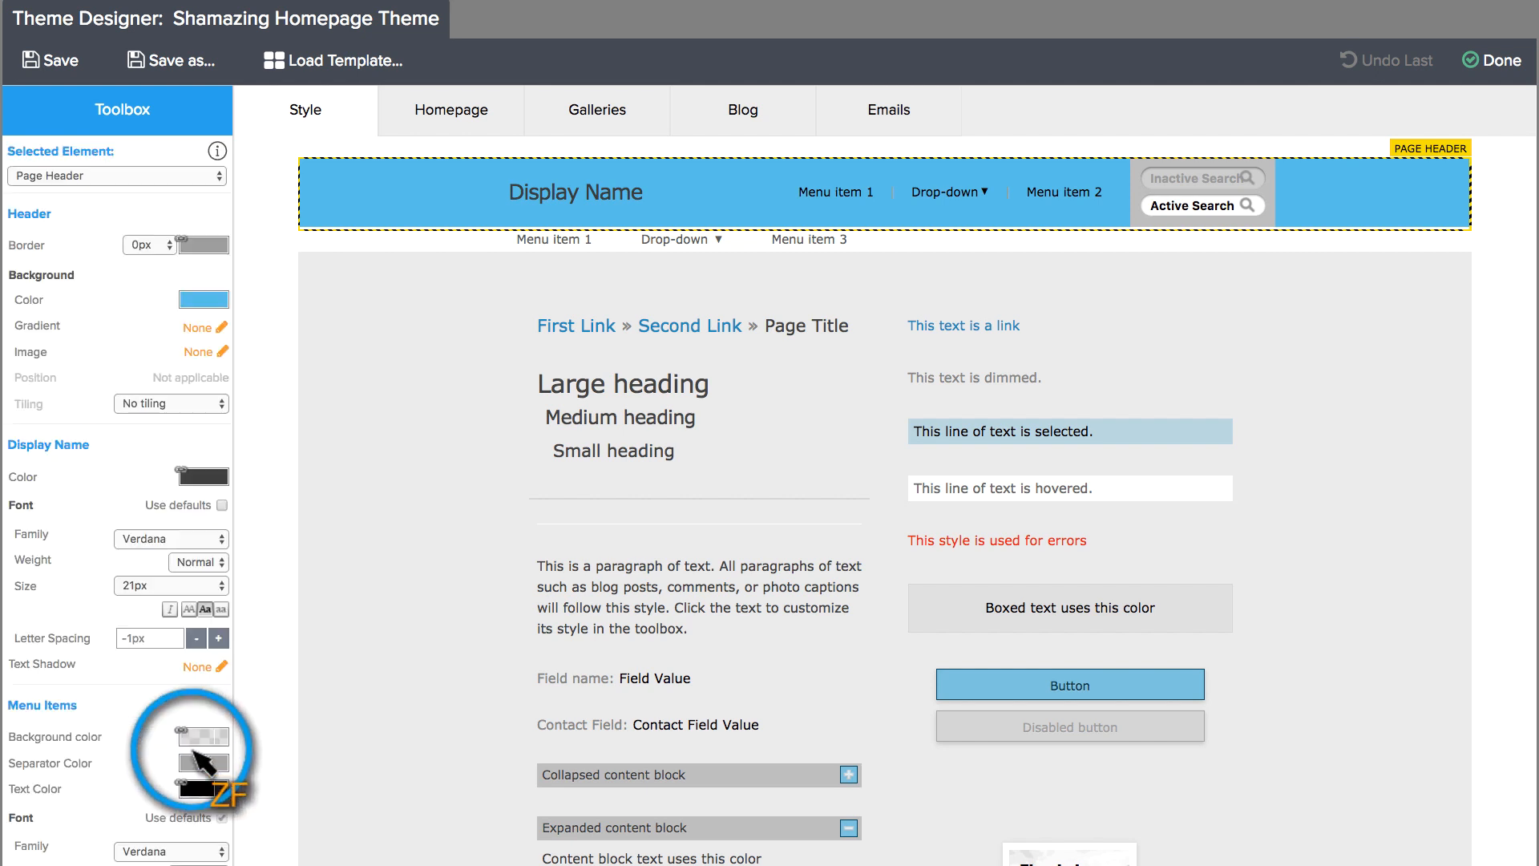
click(555, 239)
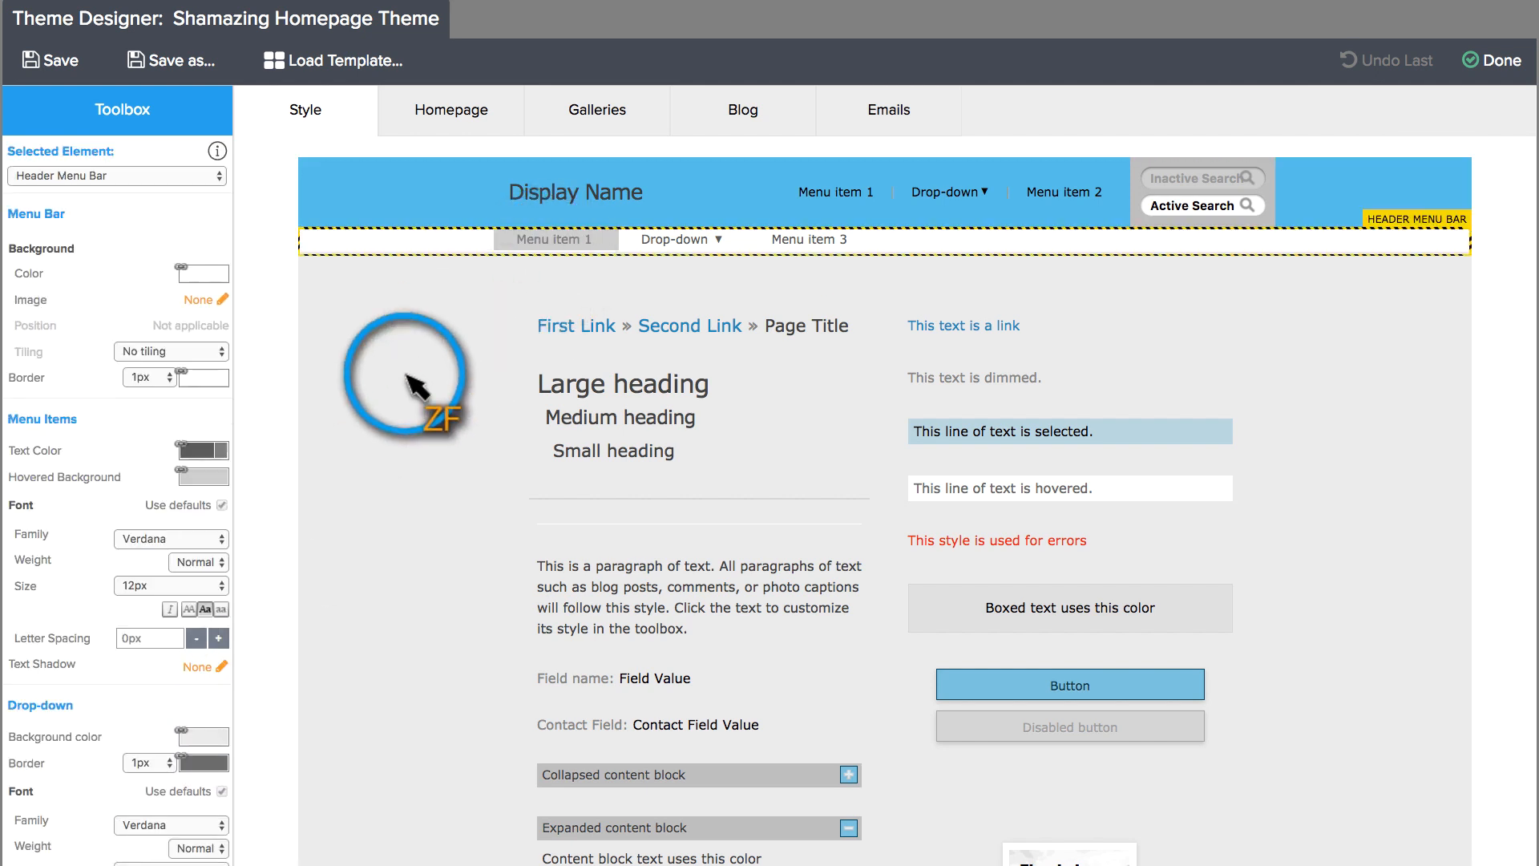
click(167, 538)
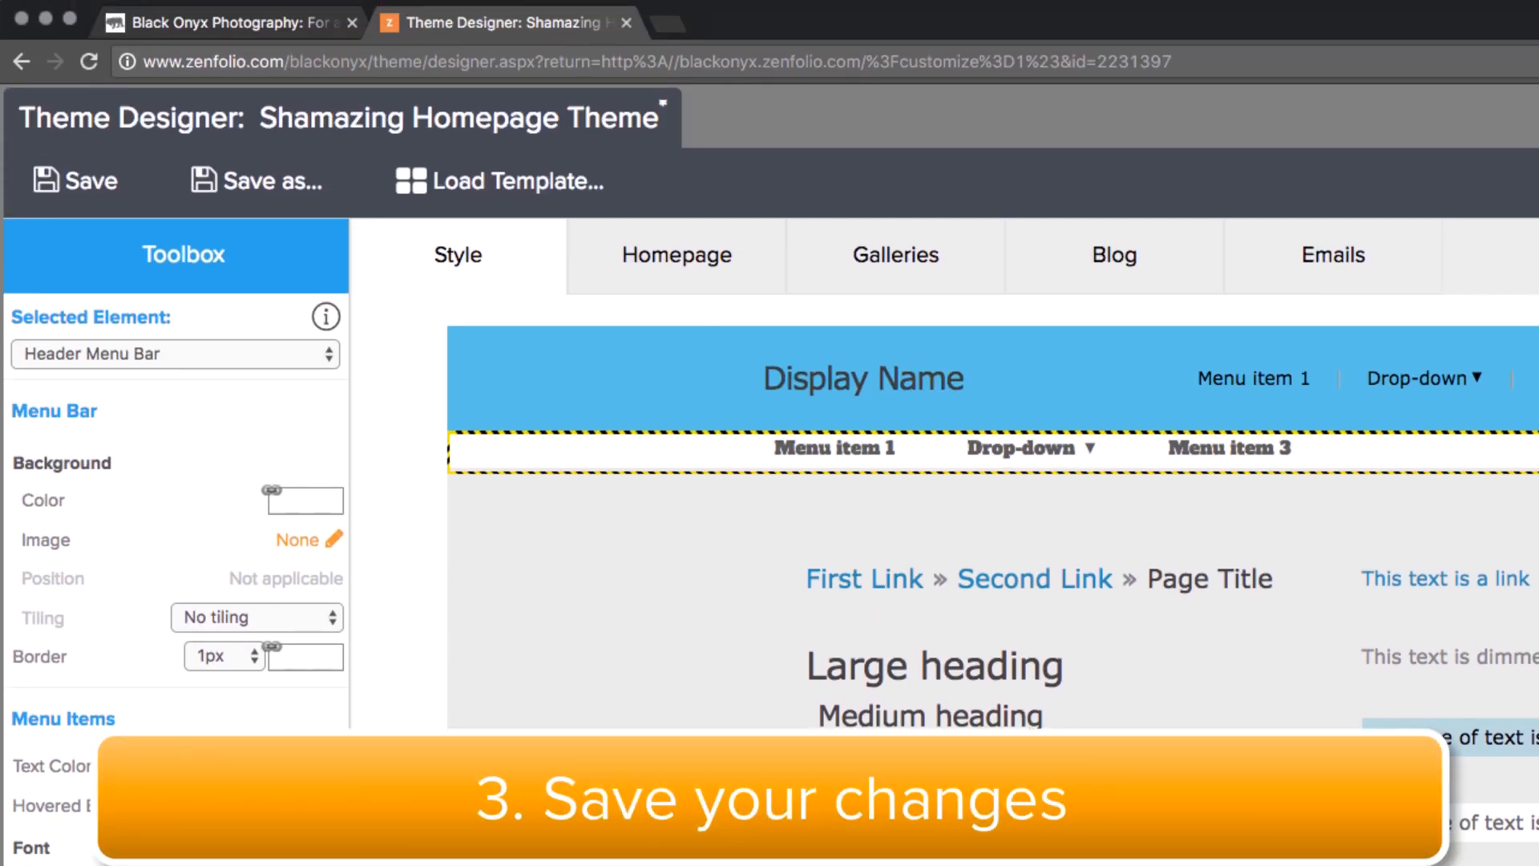
Save the theme and apply Shamazing Homepage Theme to the Black Onyx Photography site.
click(78, 180)
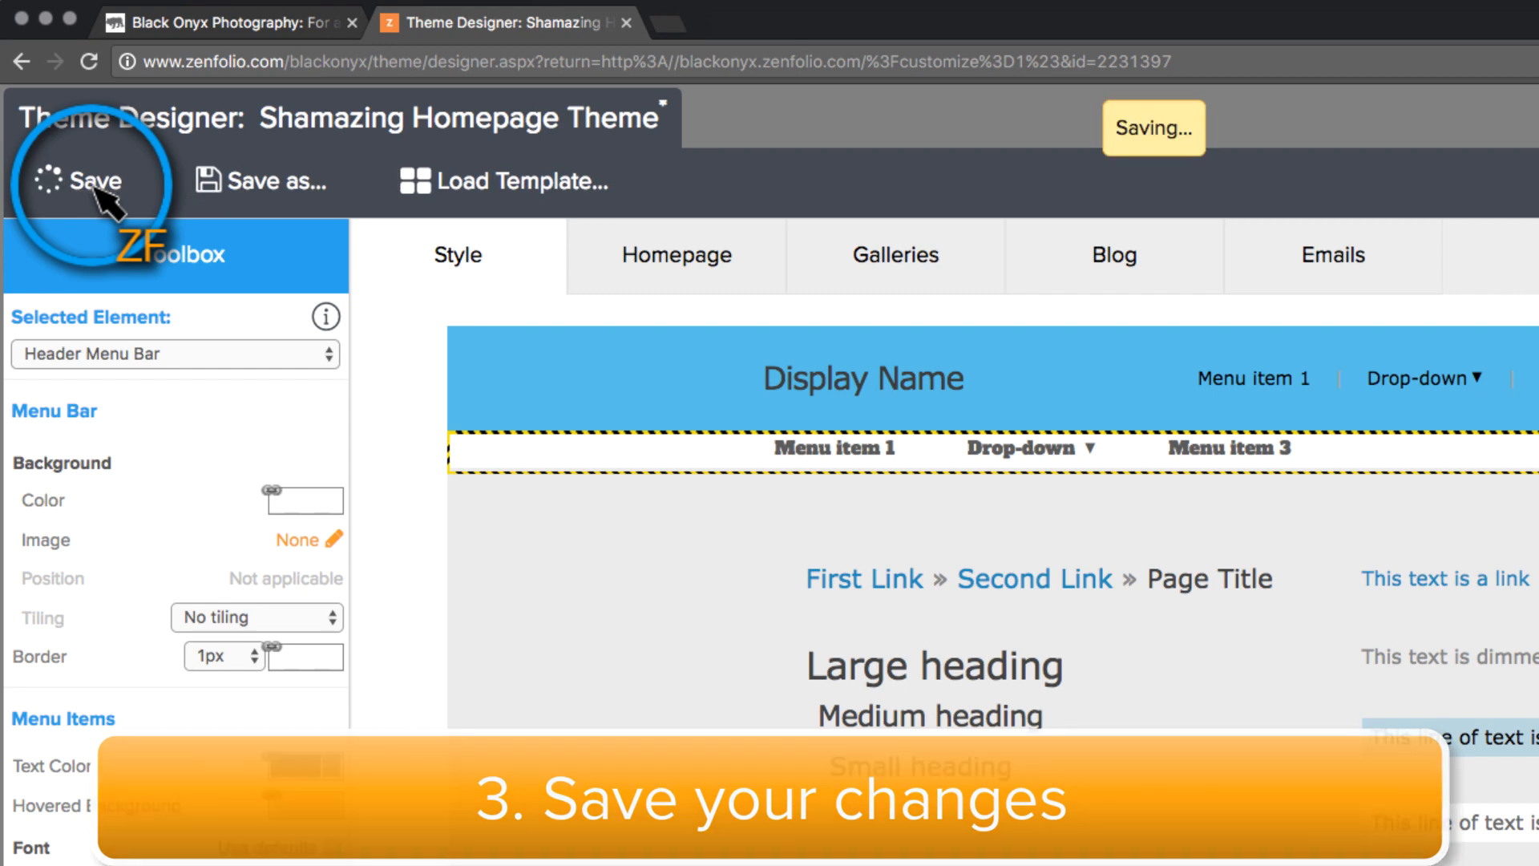
click(91, 180)
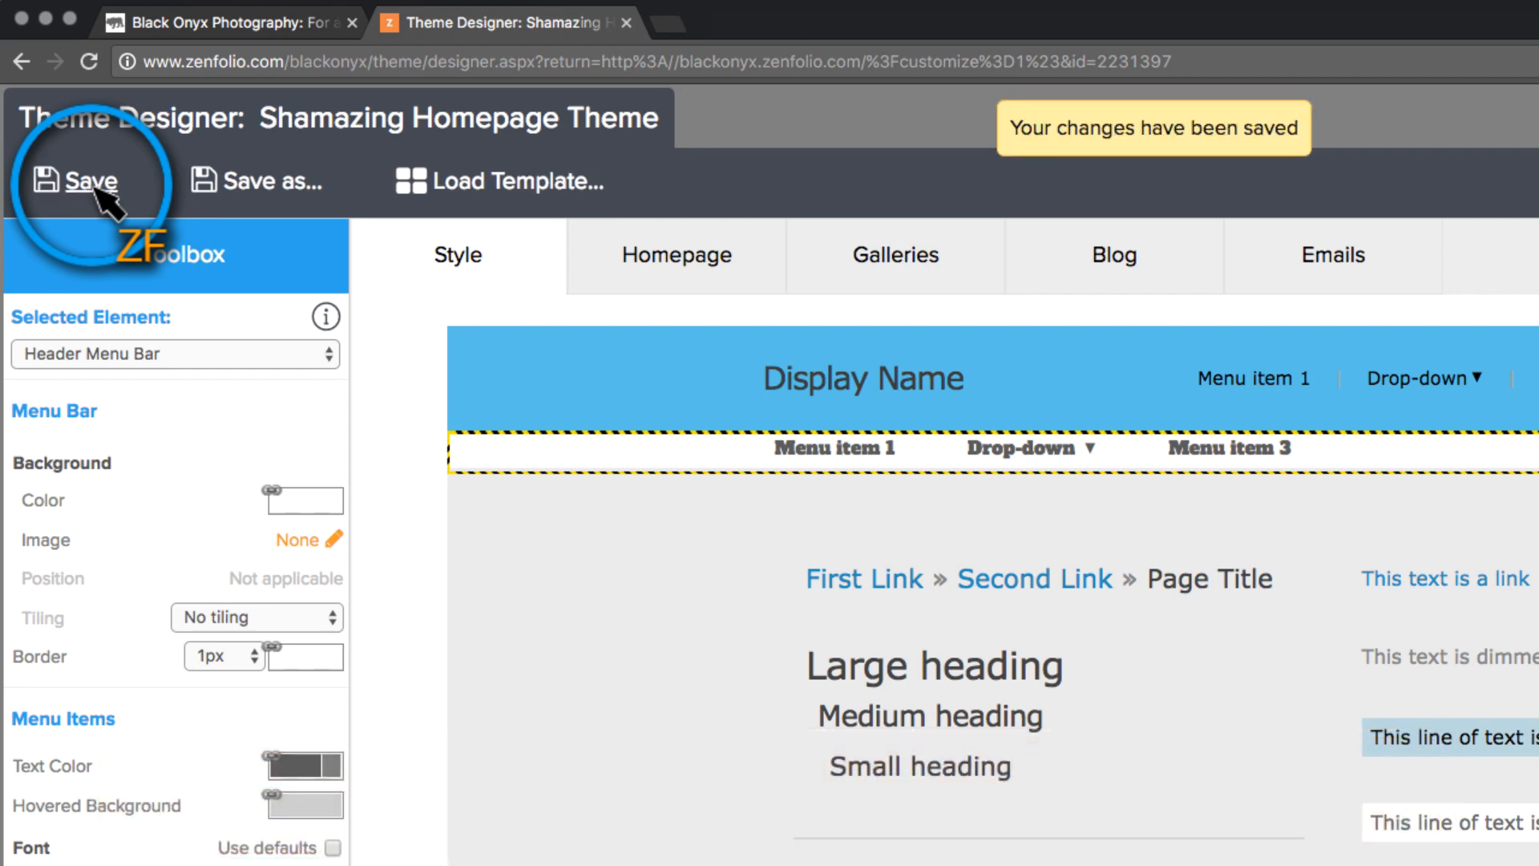
mouse_move(236, 21)
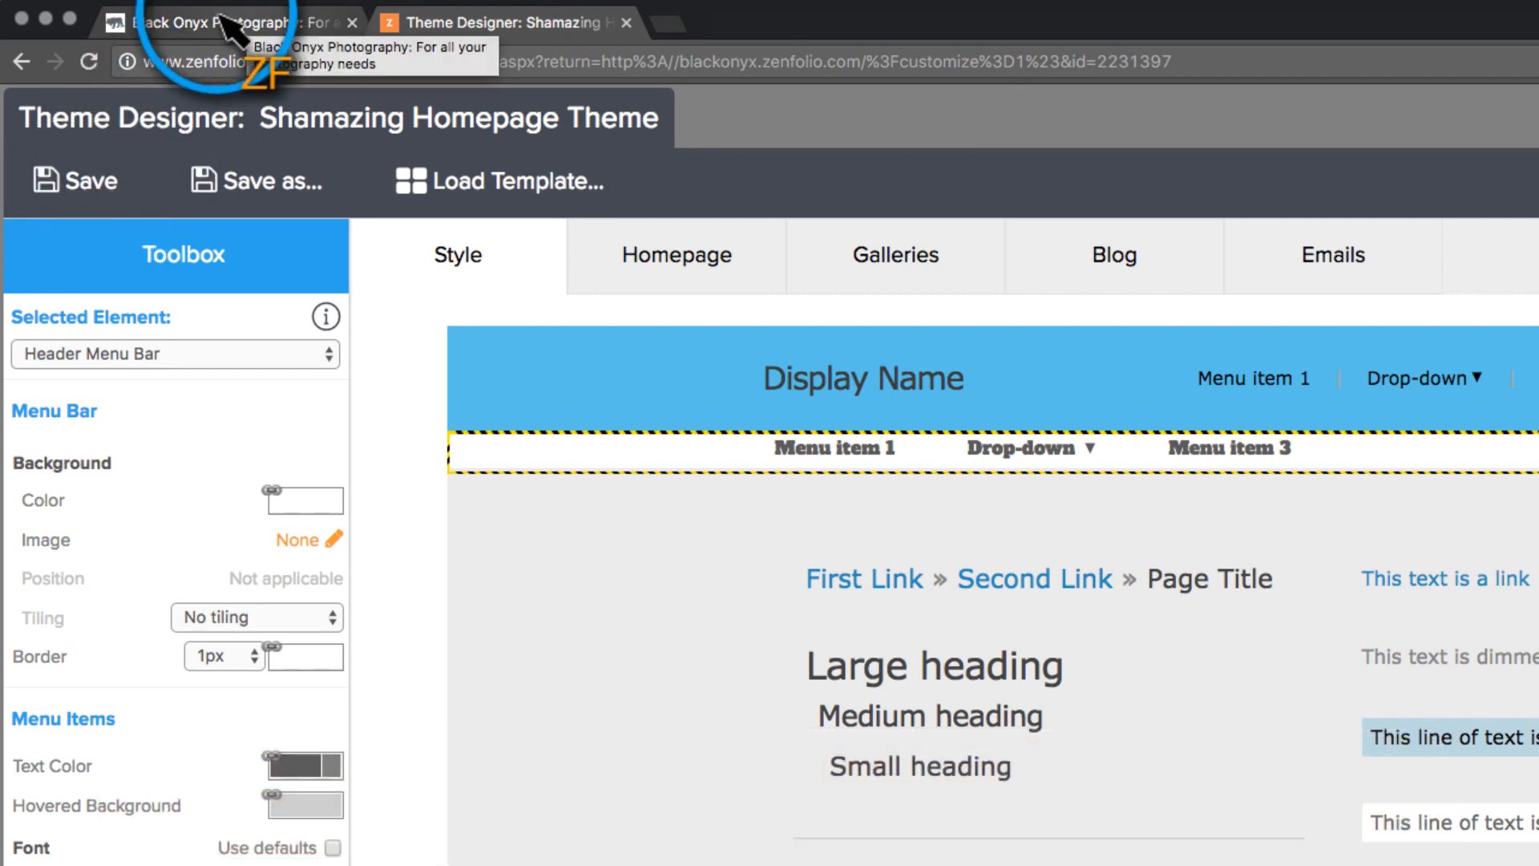
click(226, 22)
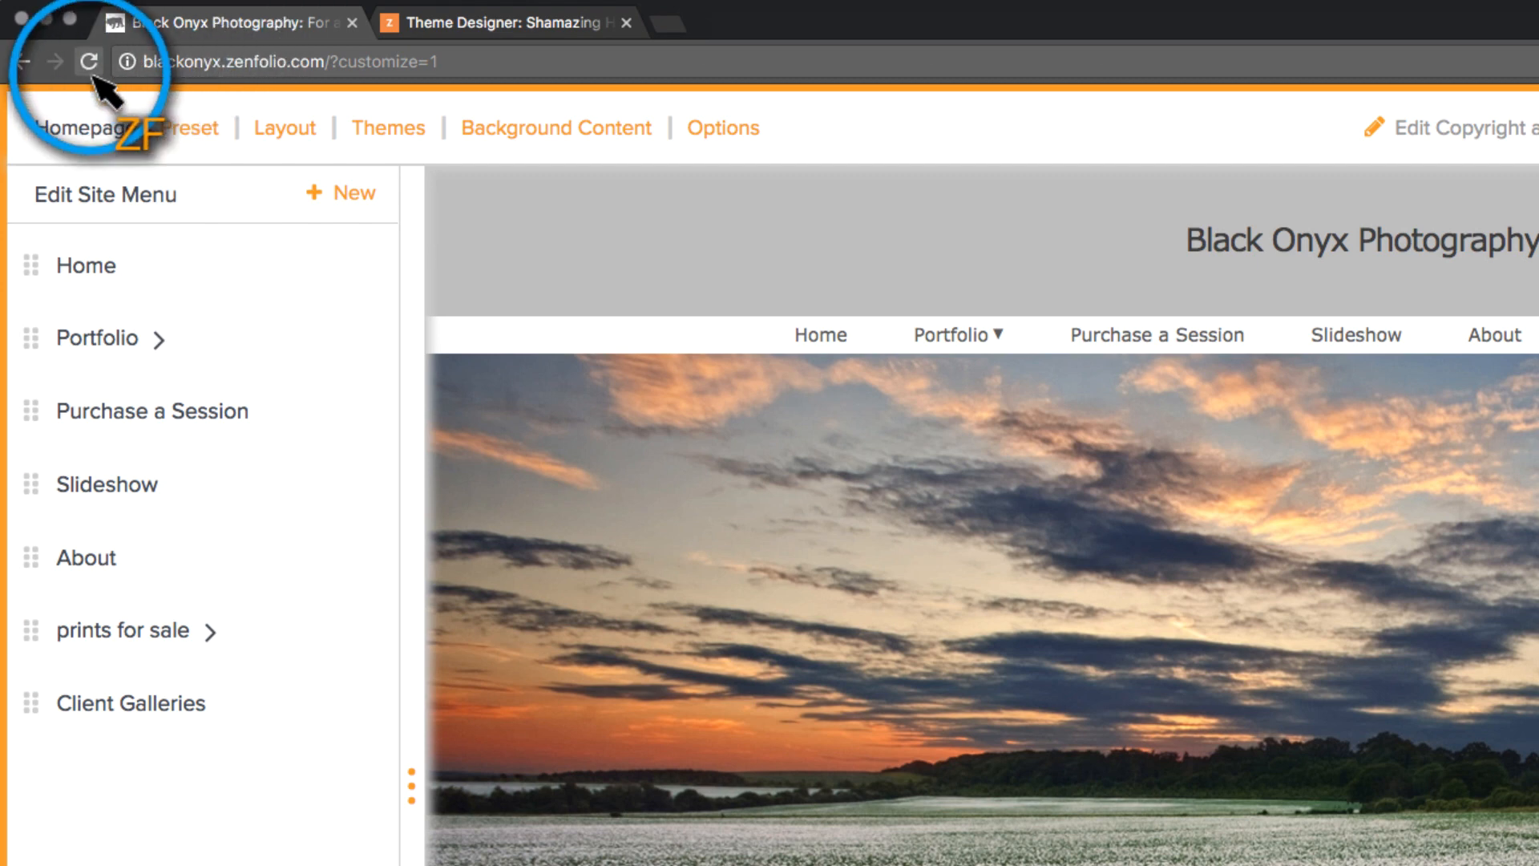
click(88, 62)
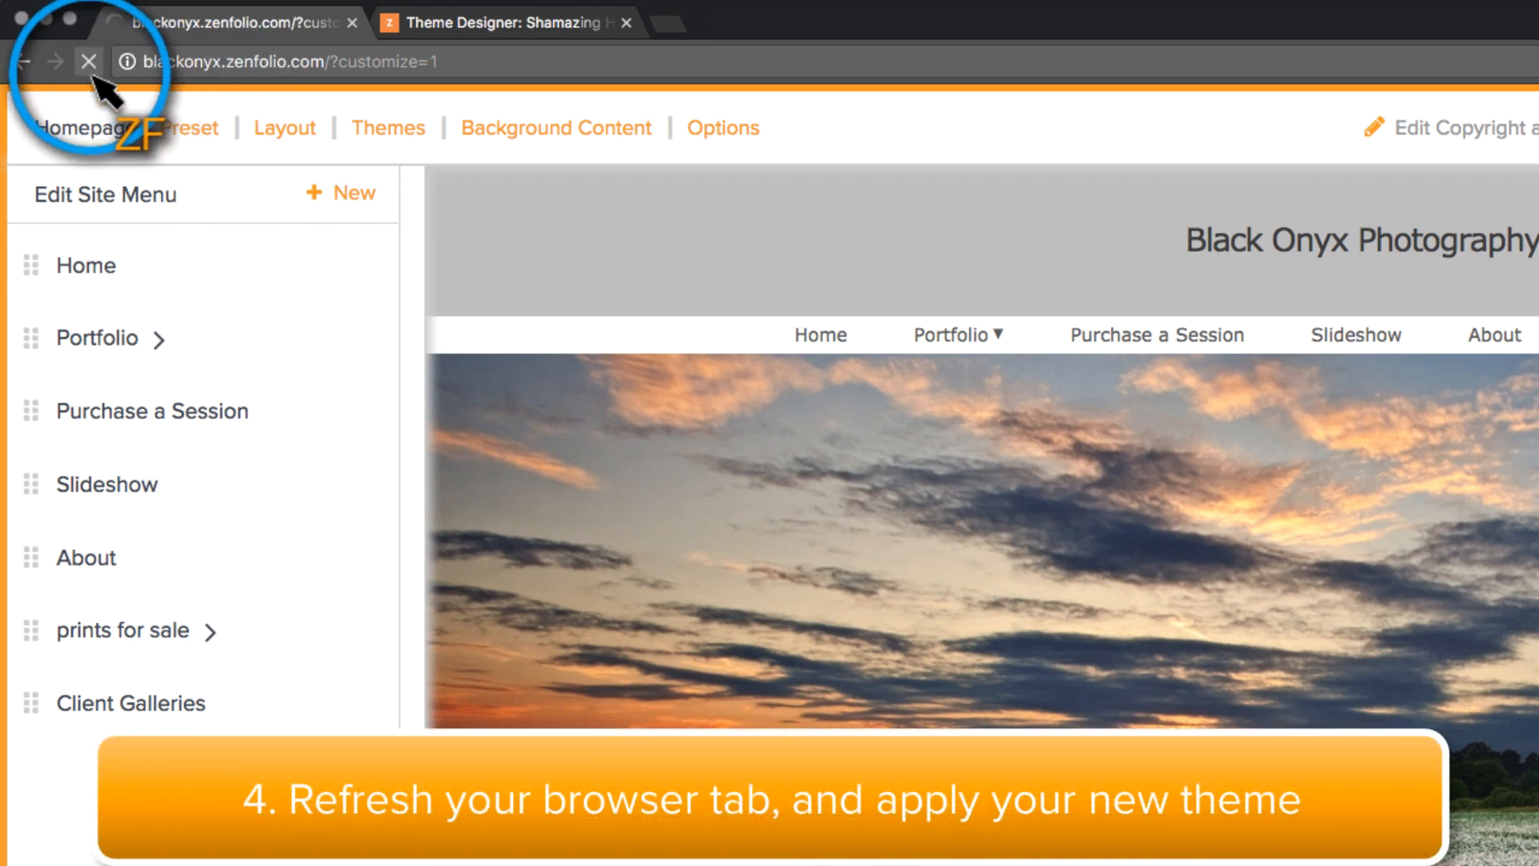
click(88, 61)
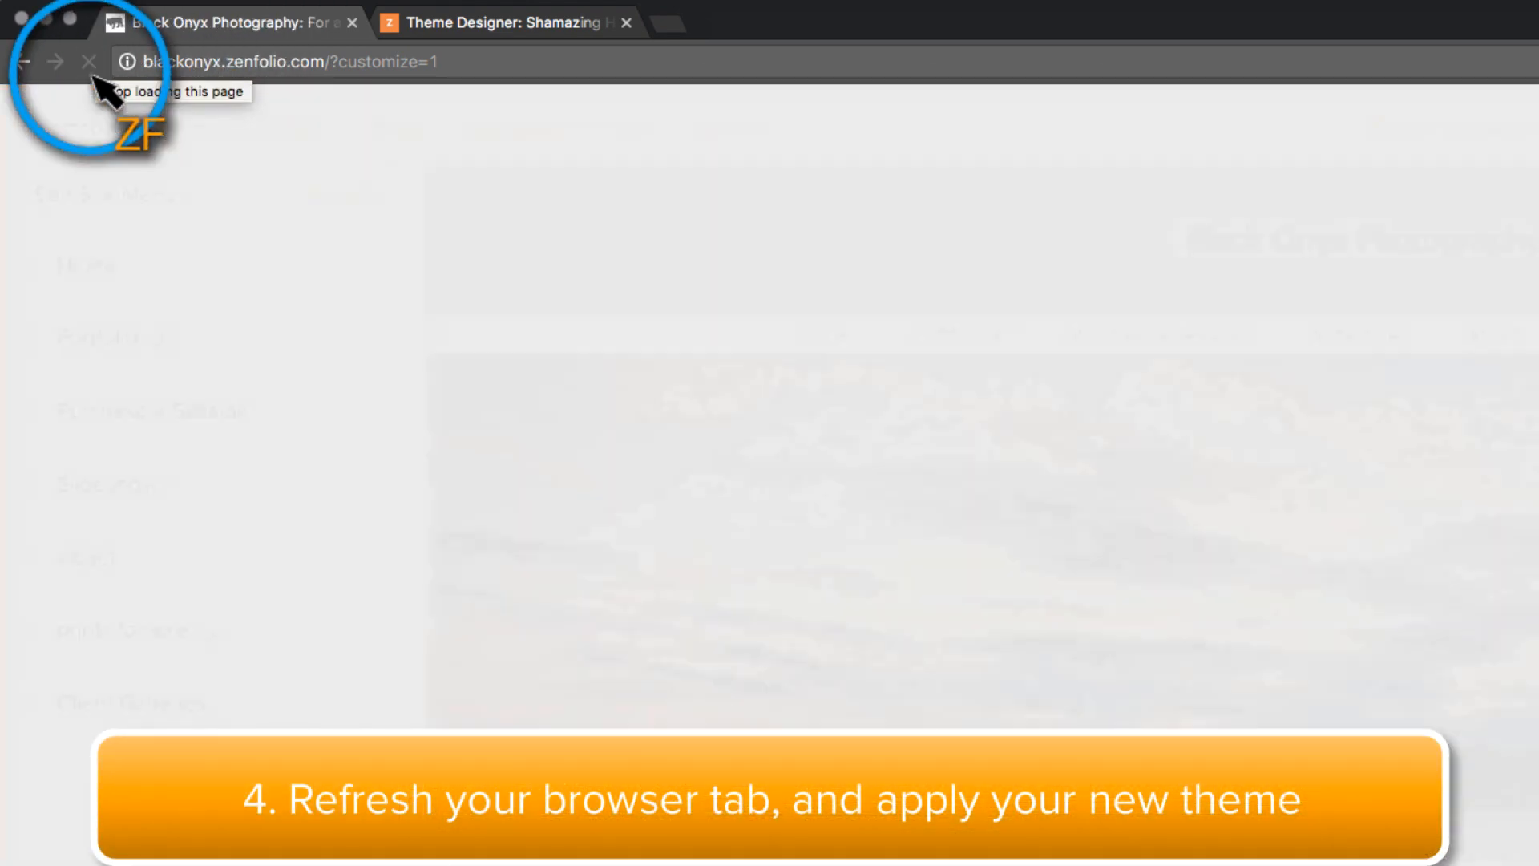
click(88, 61)
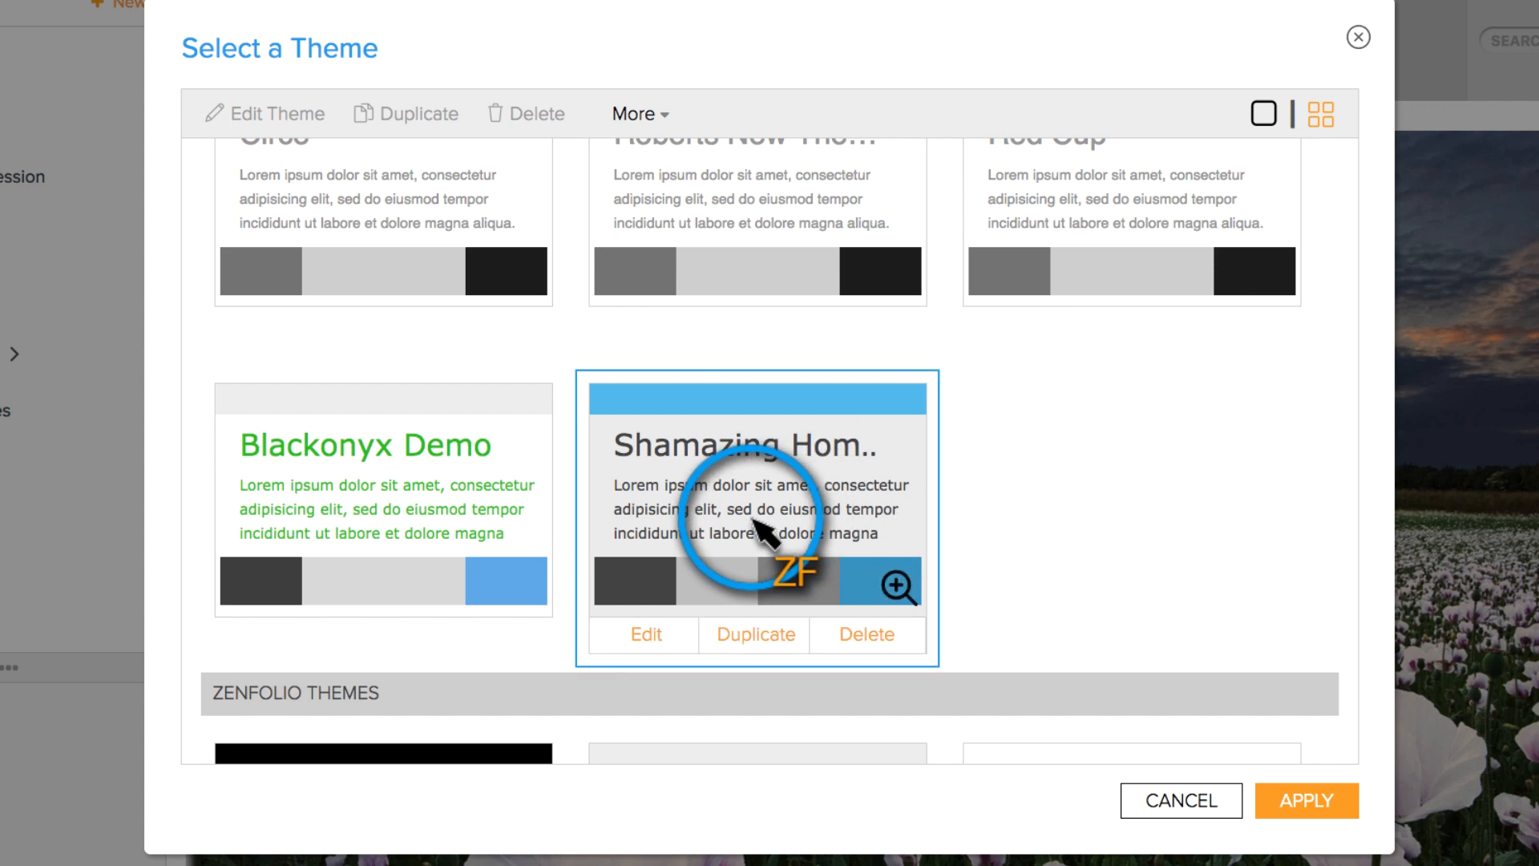
mouse_move(1306, 799)
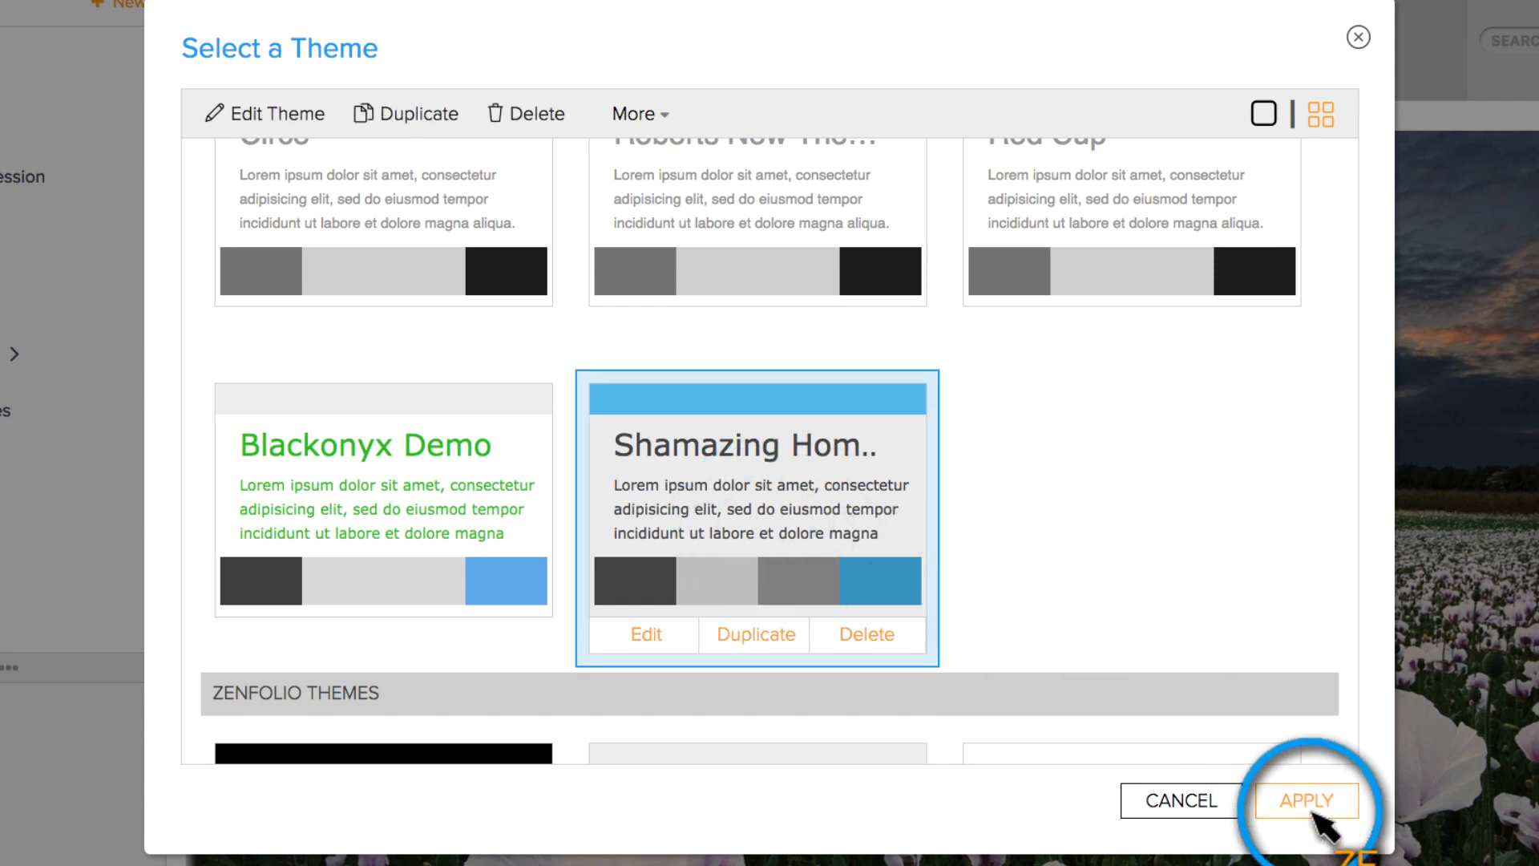
click(1303, 800)
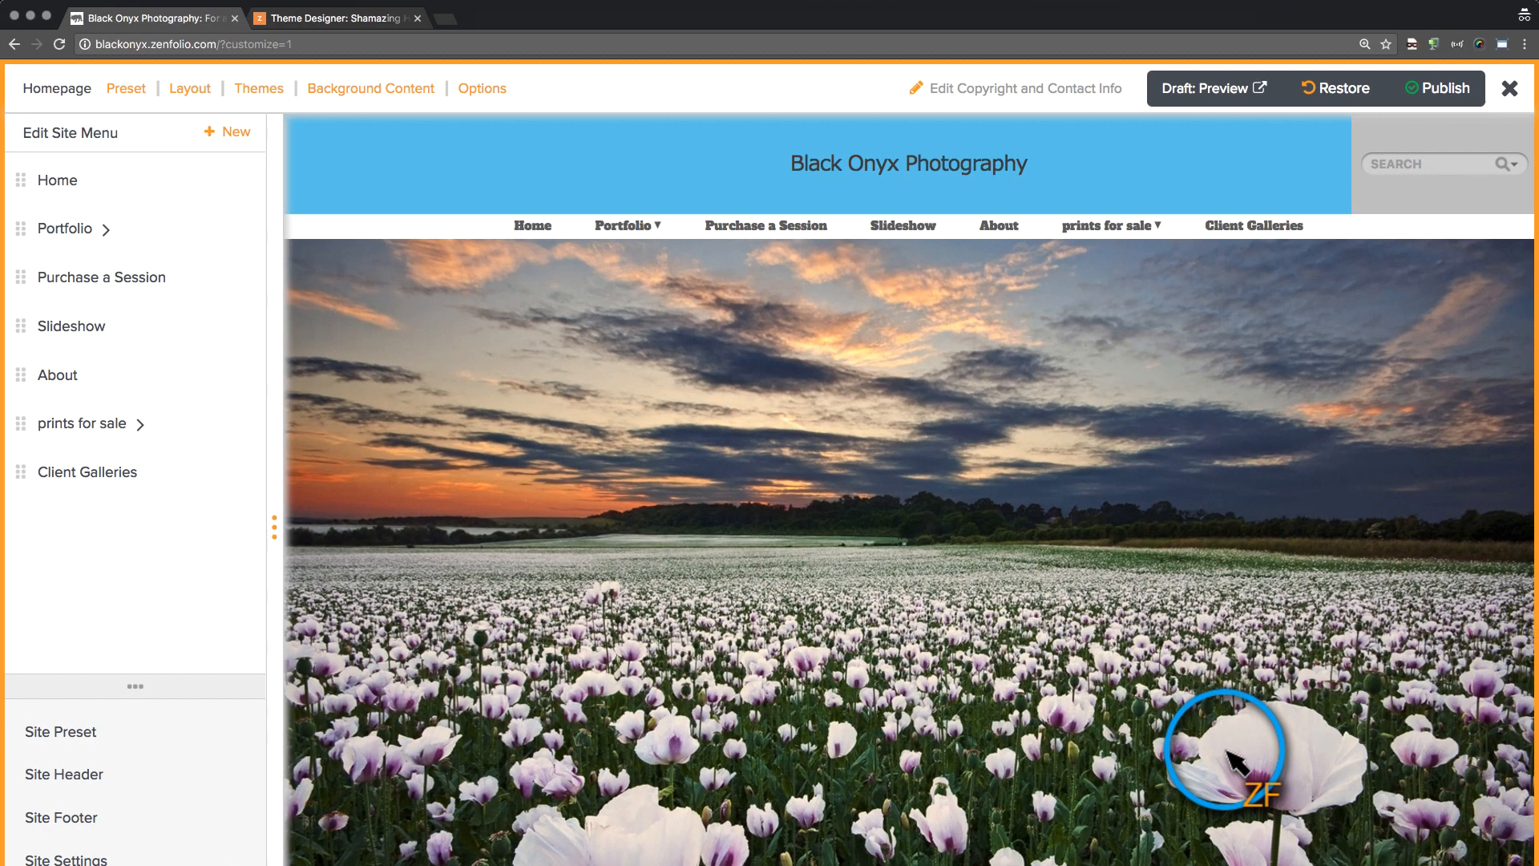
mouse_move(550, 182)
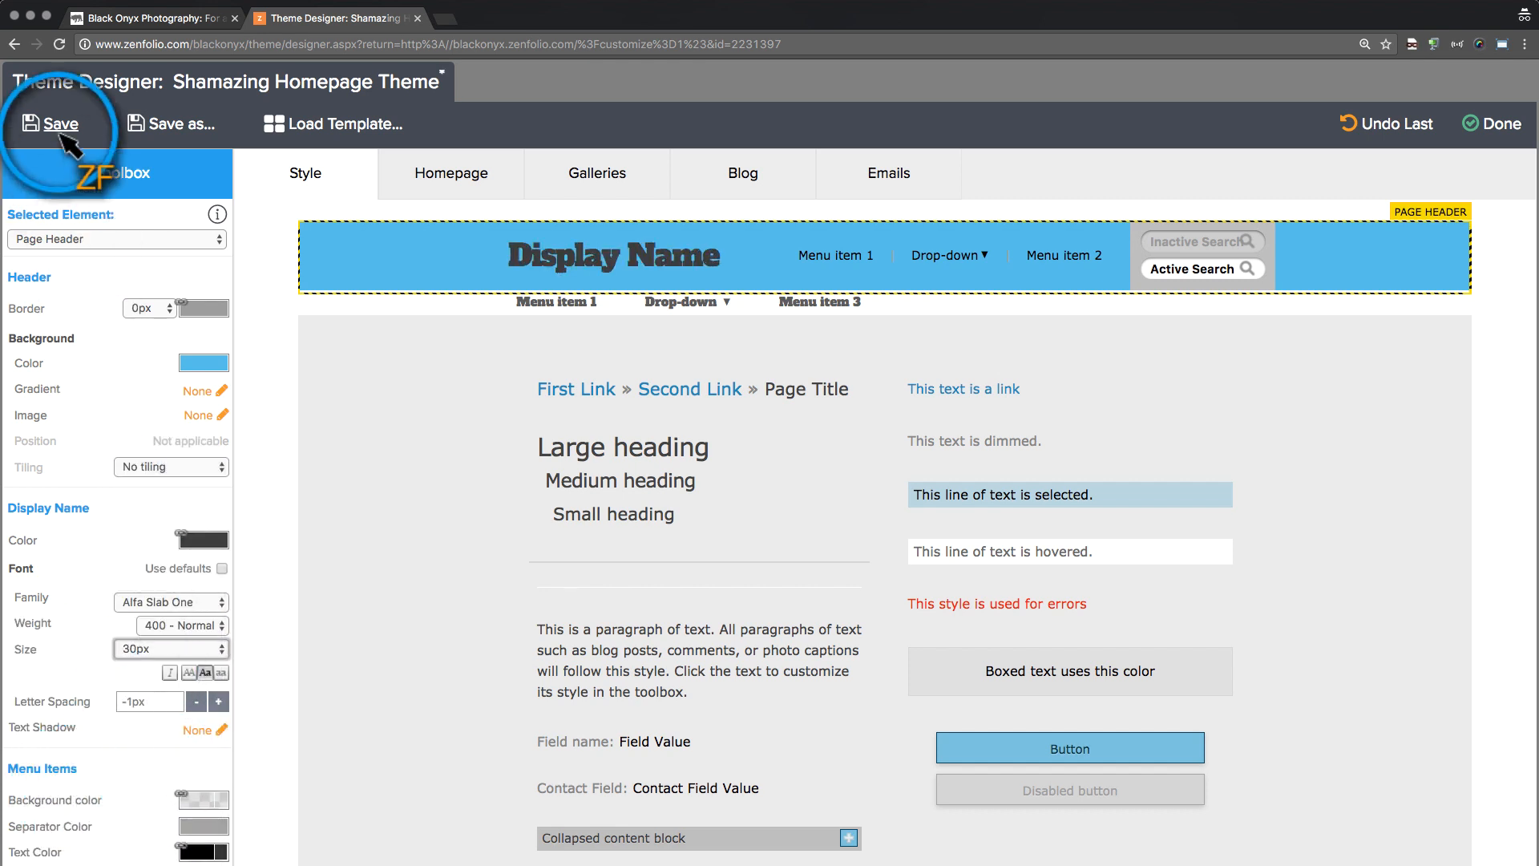
Save the Alfa Slab One 30px display name font and start publishing.
click(61, 124)
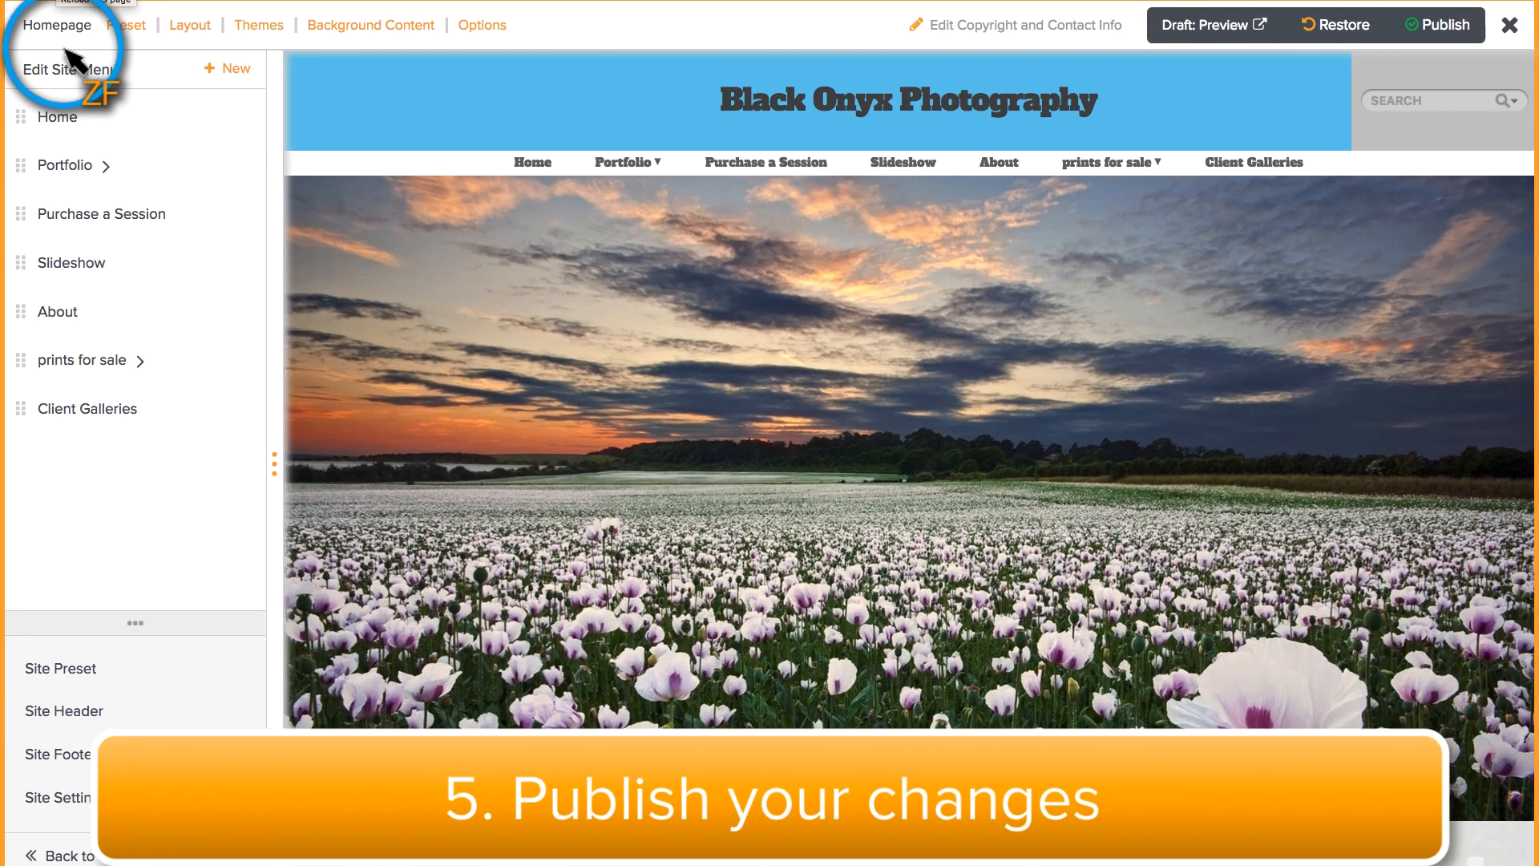
click(1439, 25)
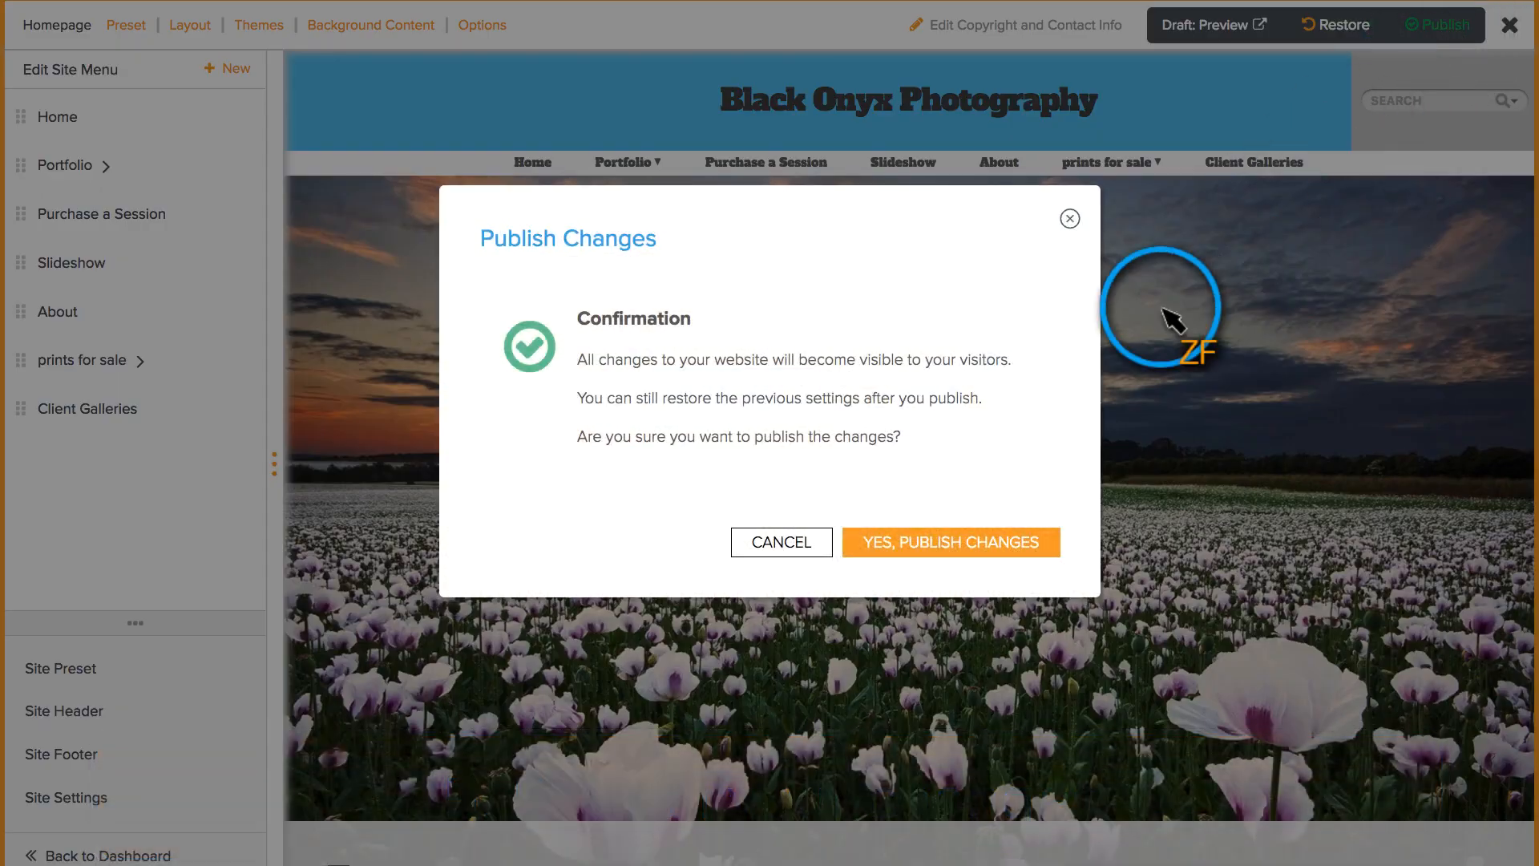